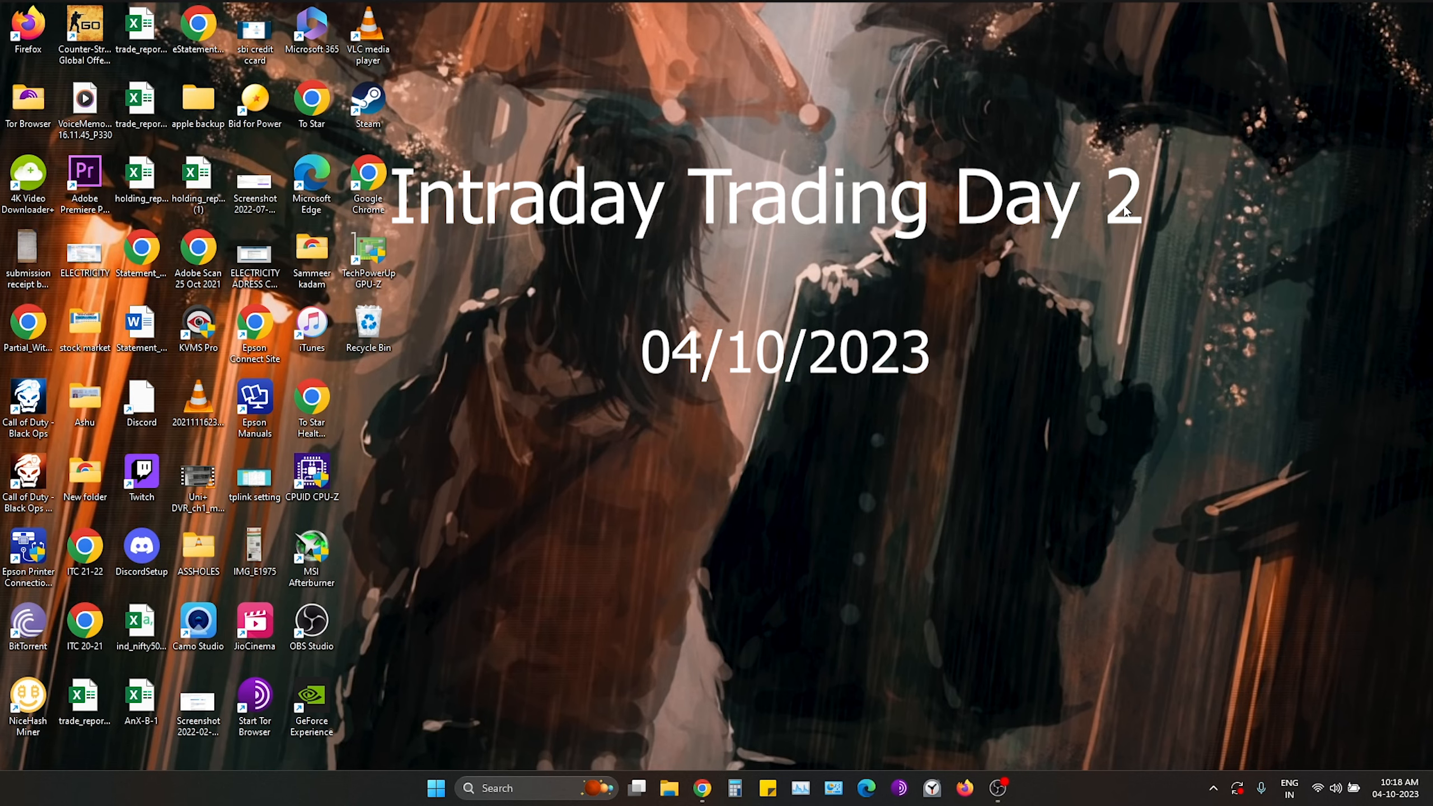
# Step: Open details for the BANKNIFTY 43800 PE position: bought 60 at 65.24, sold at 67.35
pyautogui.click(700, 787)
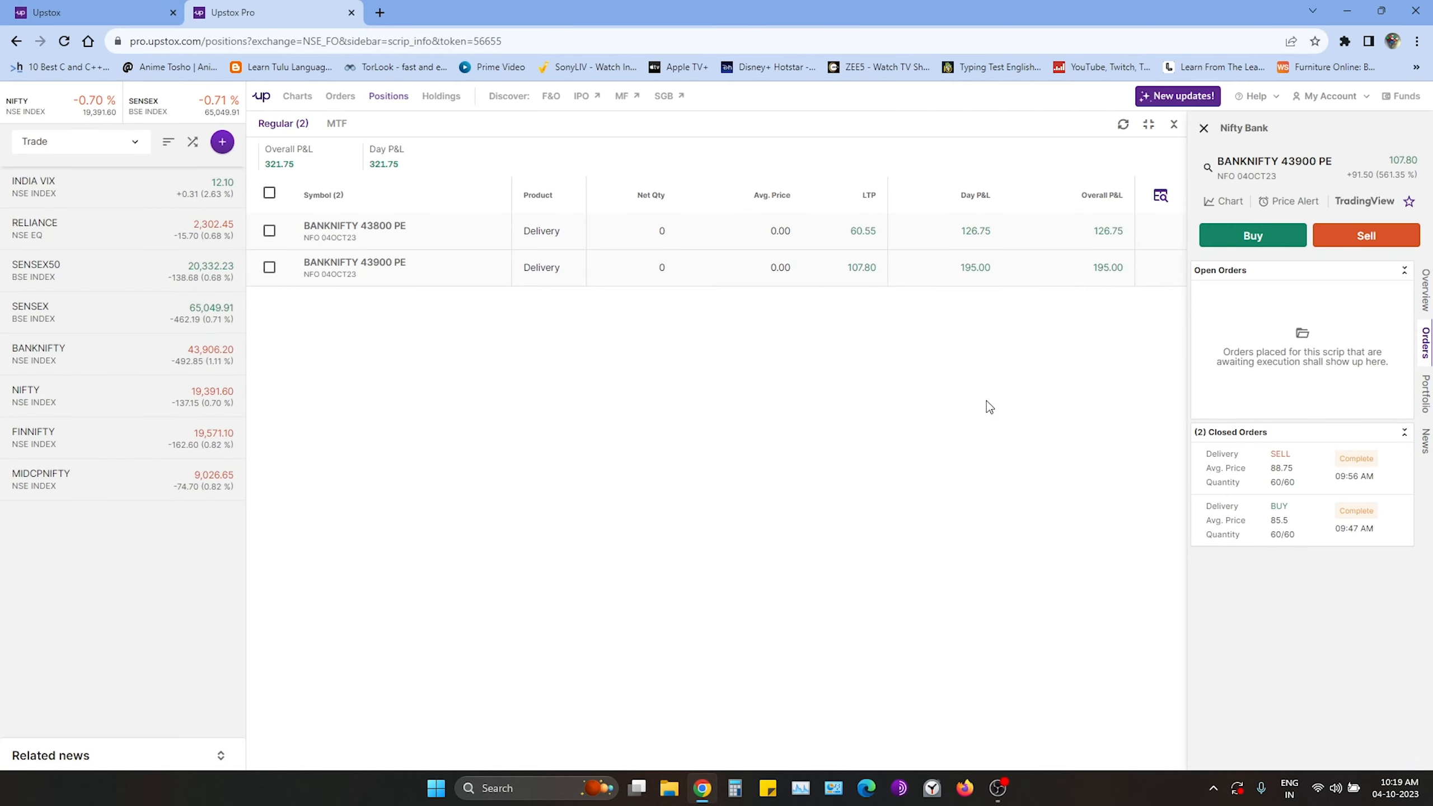
pyautogui.click(1205, 128)
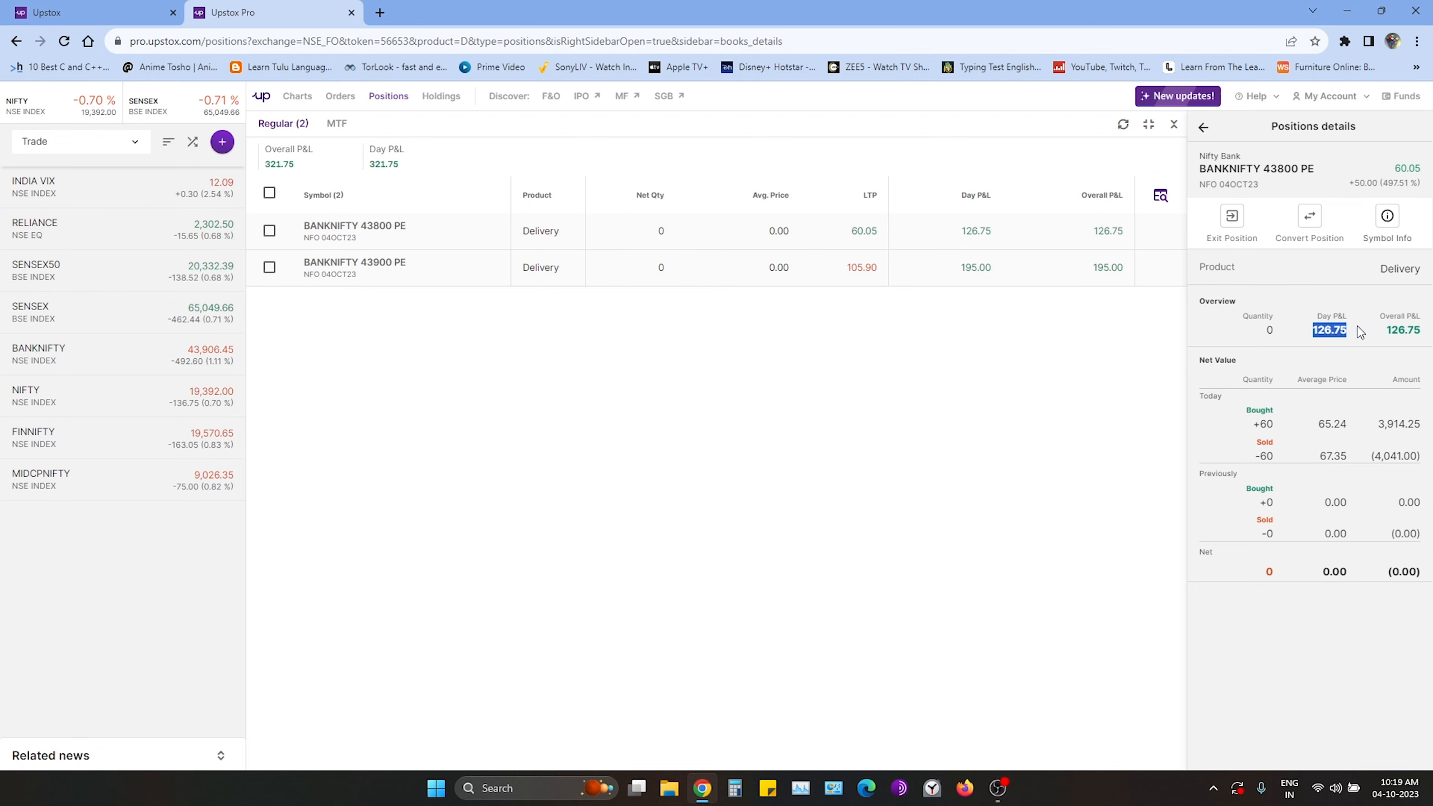
pyautogui.moveTo(1231, 215)
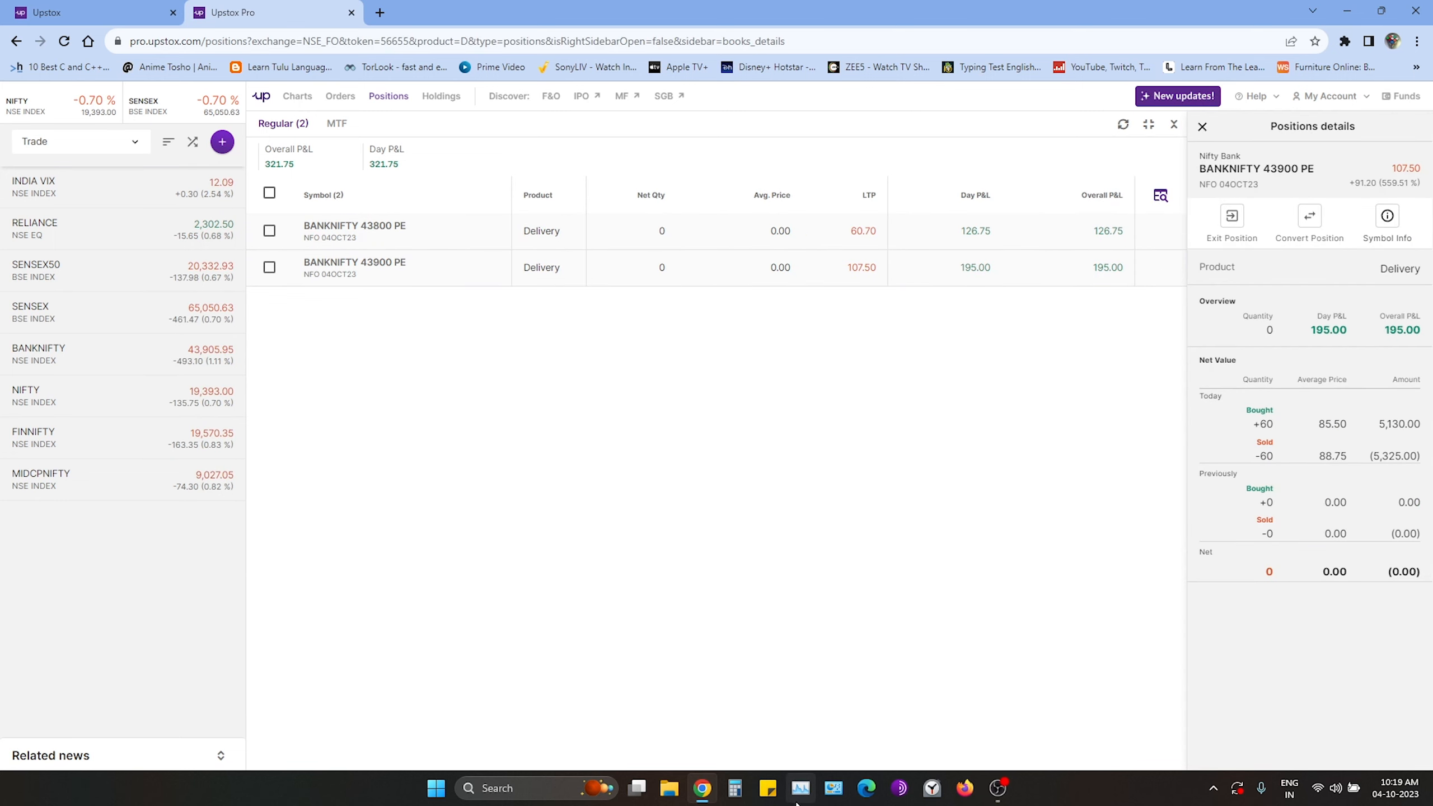
pyautogui.moveTo(733, 788)
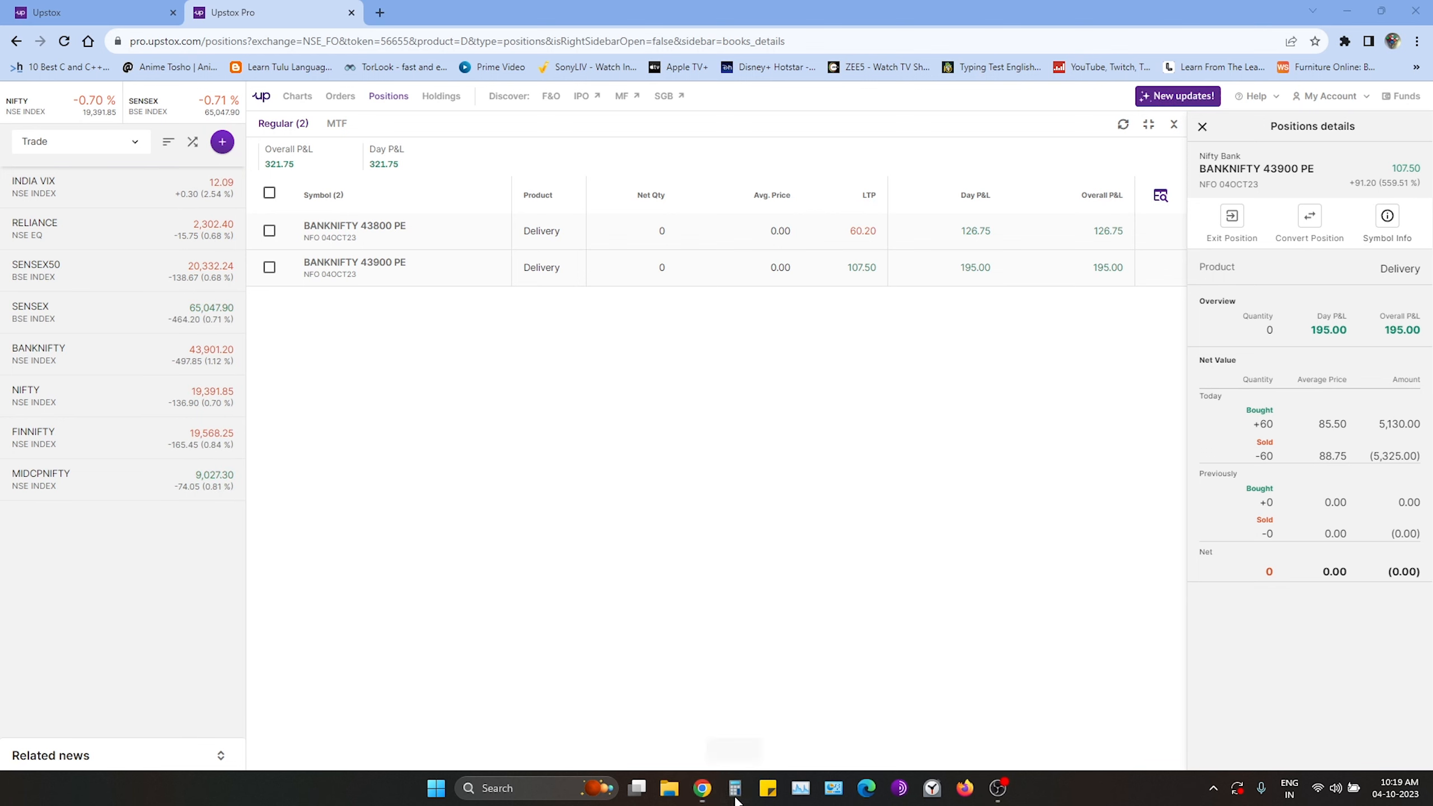
# Step: Average the two buy amounts, 5,130 and 3,914.25, to 4,522.125 capital deployed
pyautogui.click(734, 787)
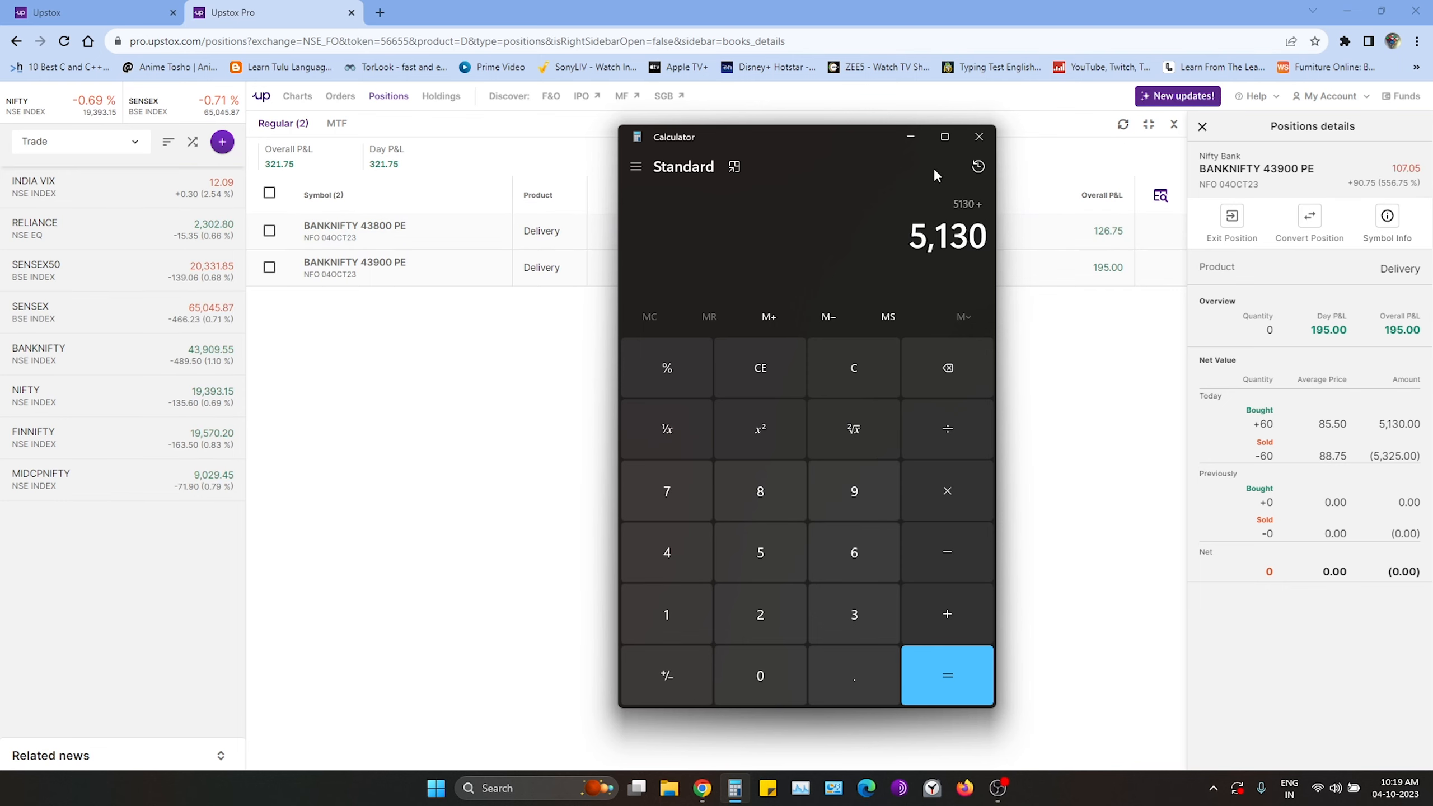
pyautogui.click(979, 136)
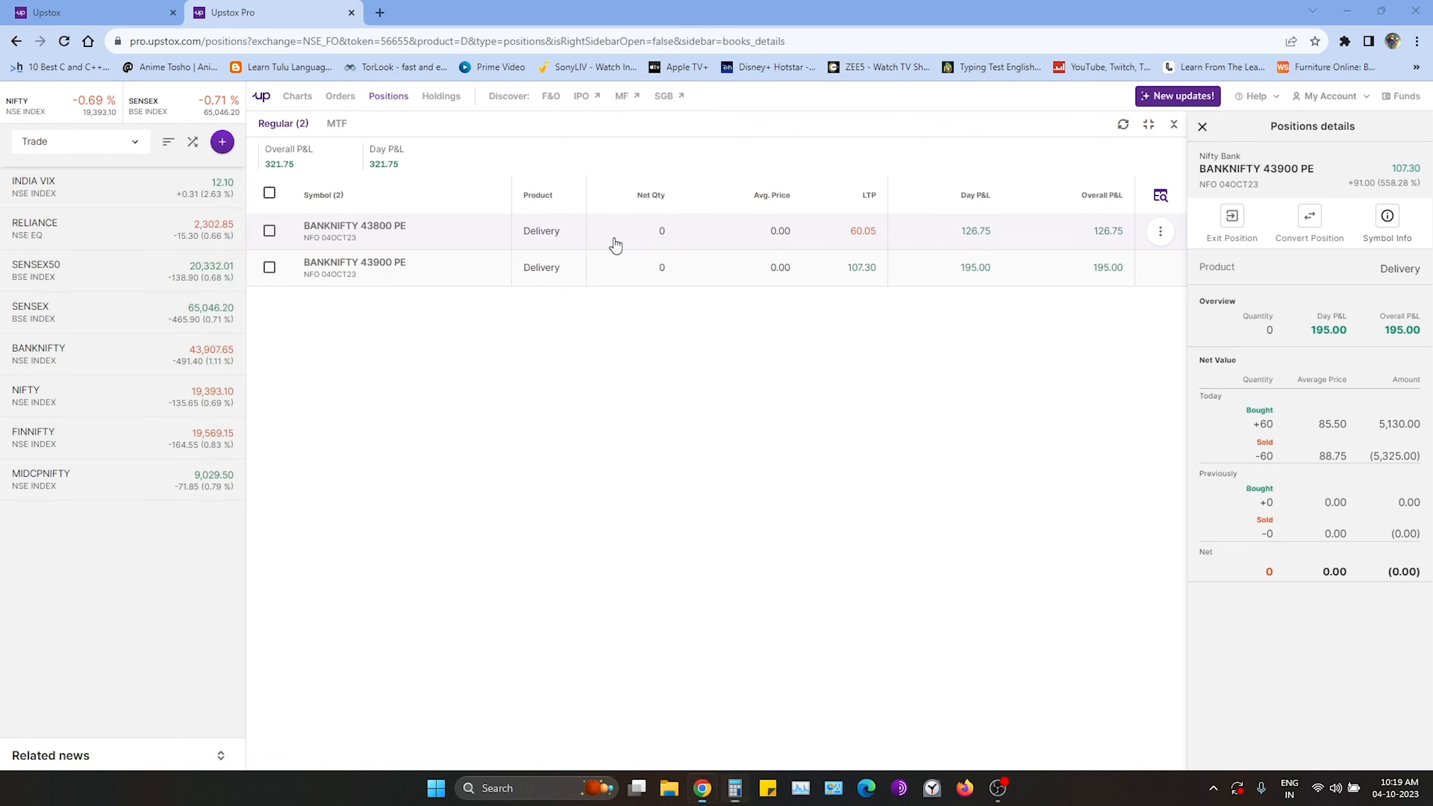
pyautogui.click(354, 230)
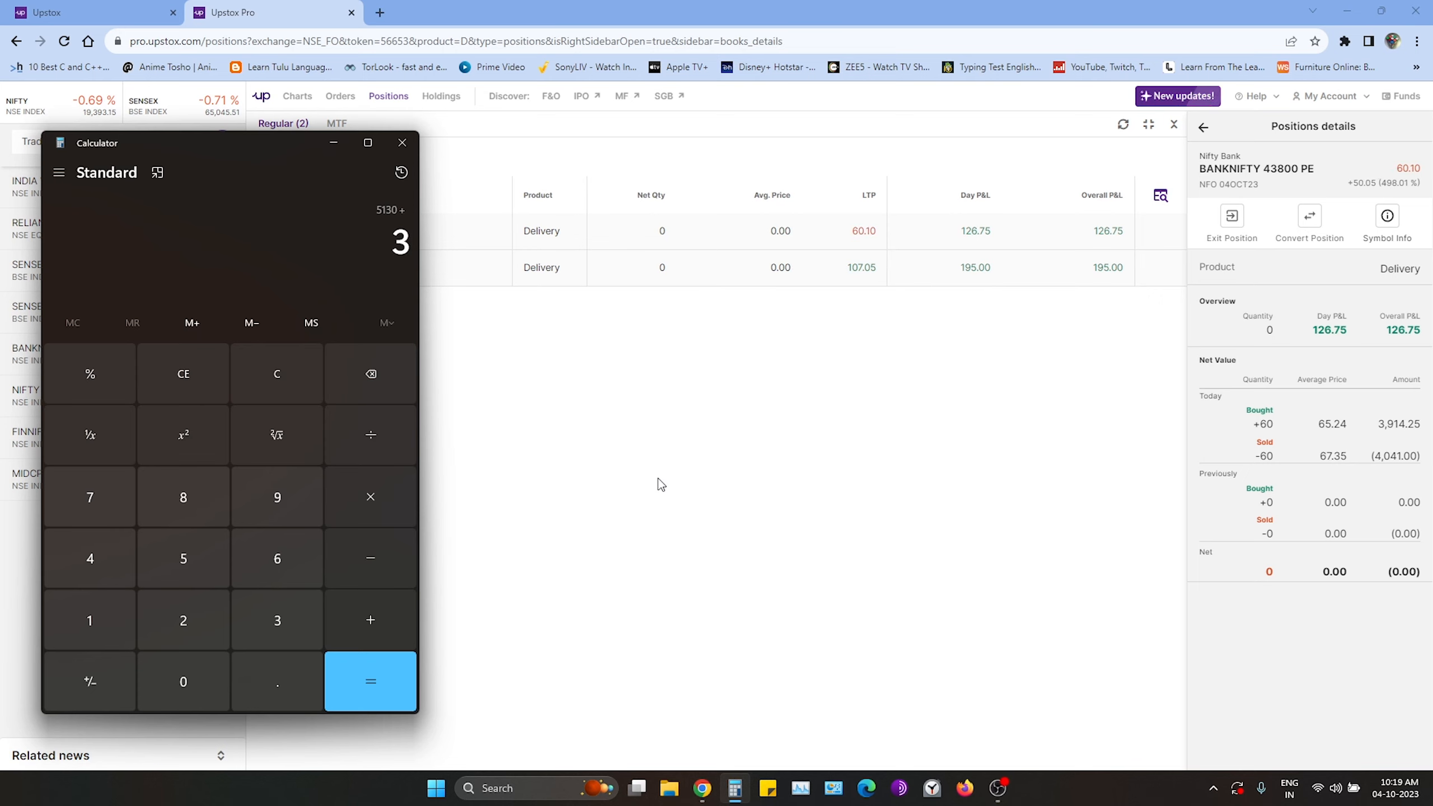
pyautogui.click(89, 559)
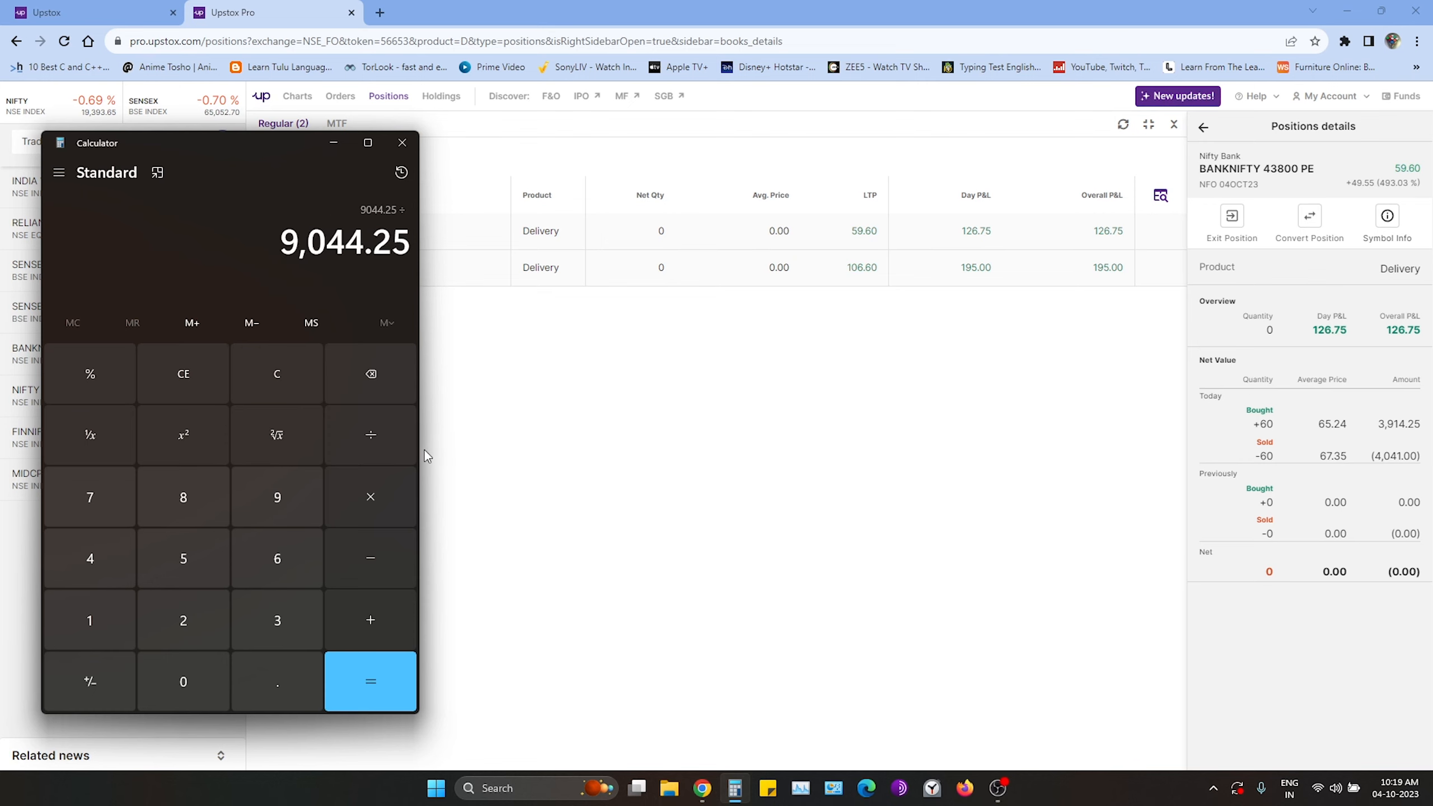
pyautogui.click(370, 682)
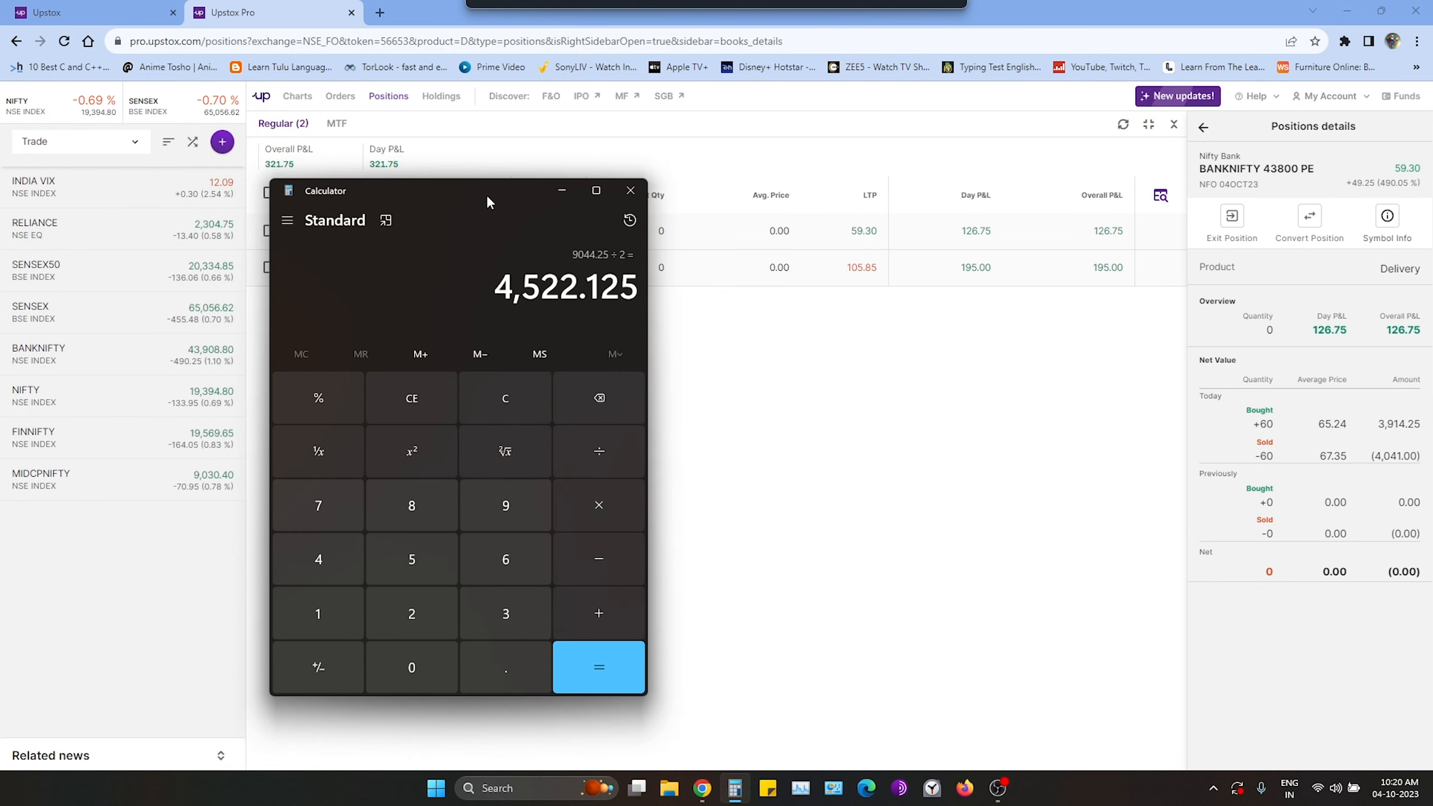
pyautogui.click(630, 190)
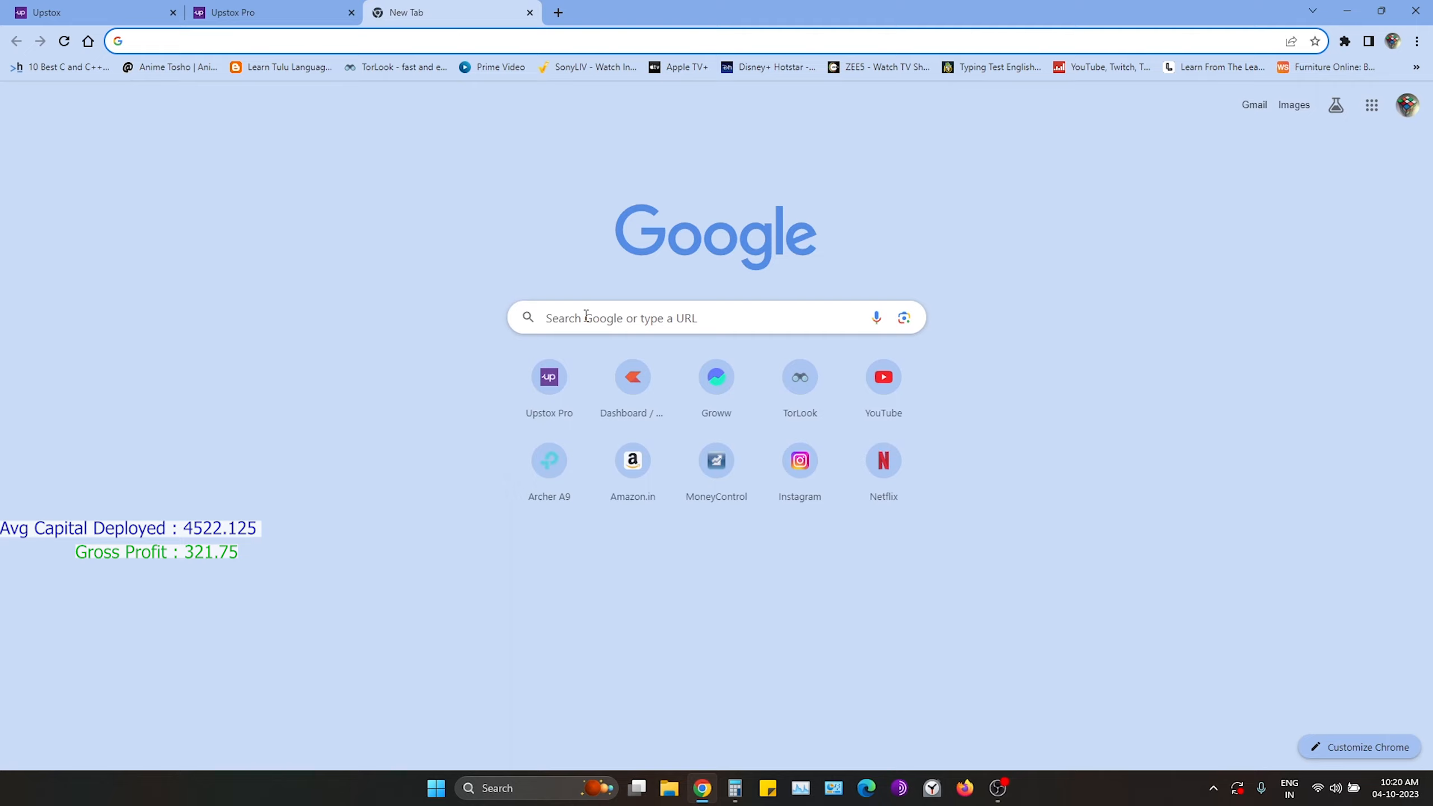
# Step: Search Google for 'upstox calculator' and open the Upstox brokerage charges calculator
pyautogui.write('upstox calculator')
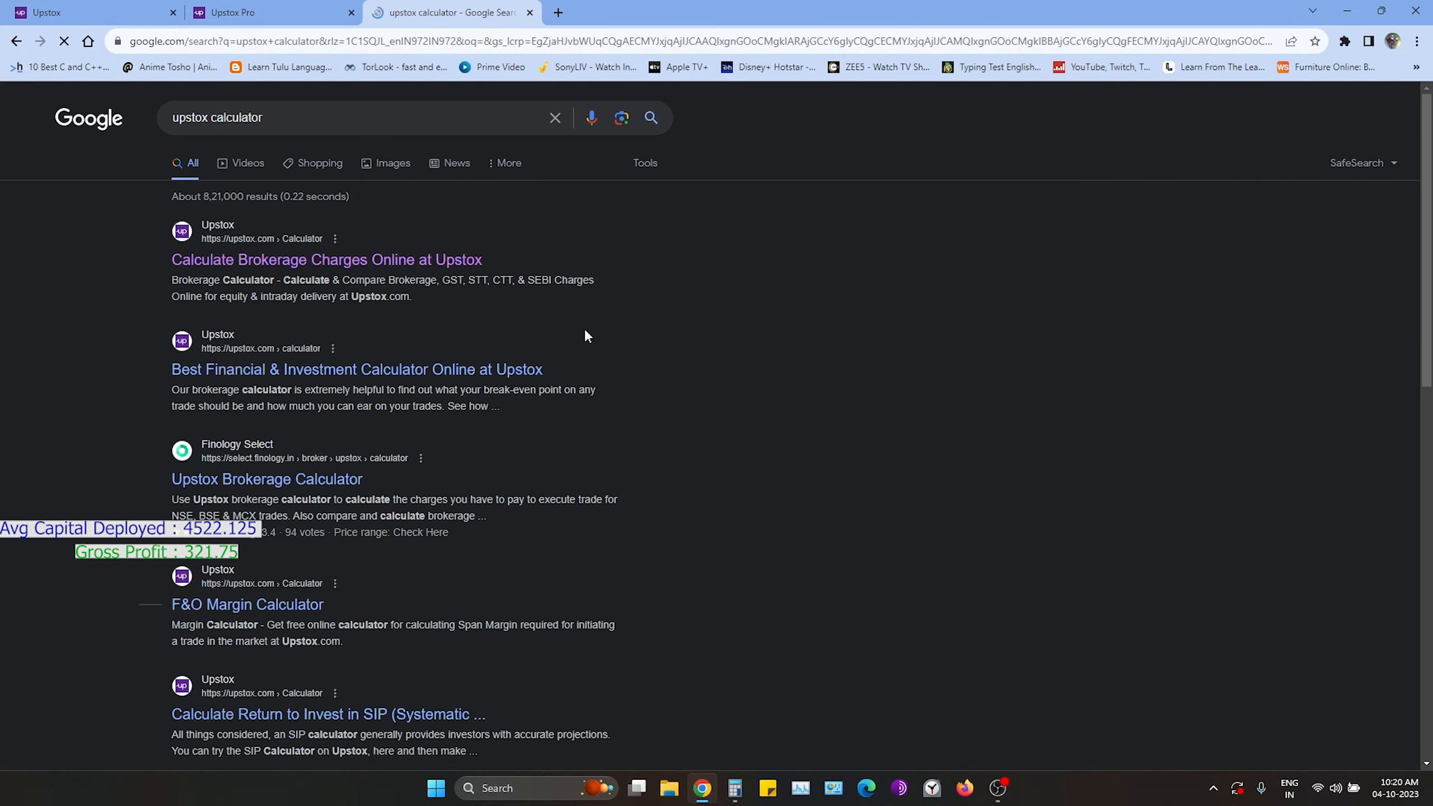
pyautogui.click(326, 259)
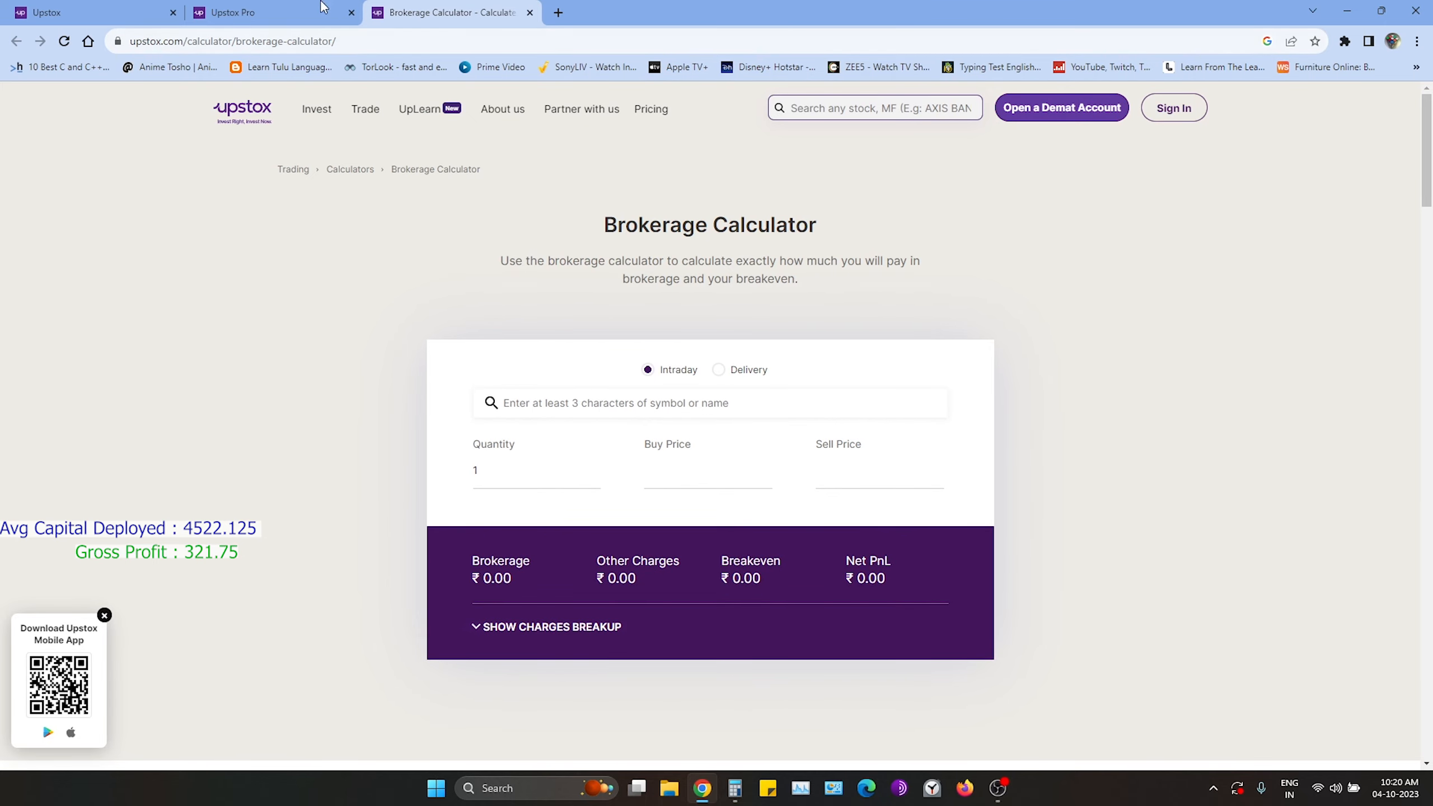
# Step: Select the BANKNIFTY 43900 PE 04 Oct 23 contract with quantity 60
pyautogui.click(265, 12)
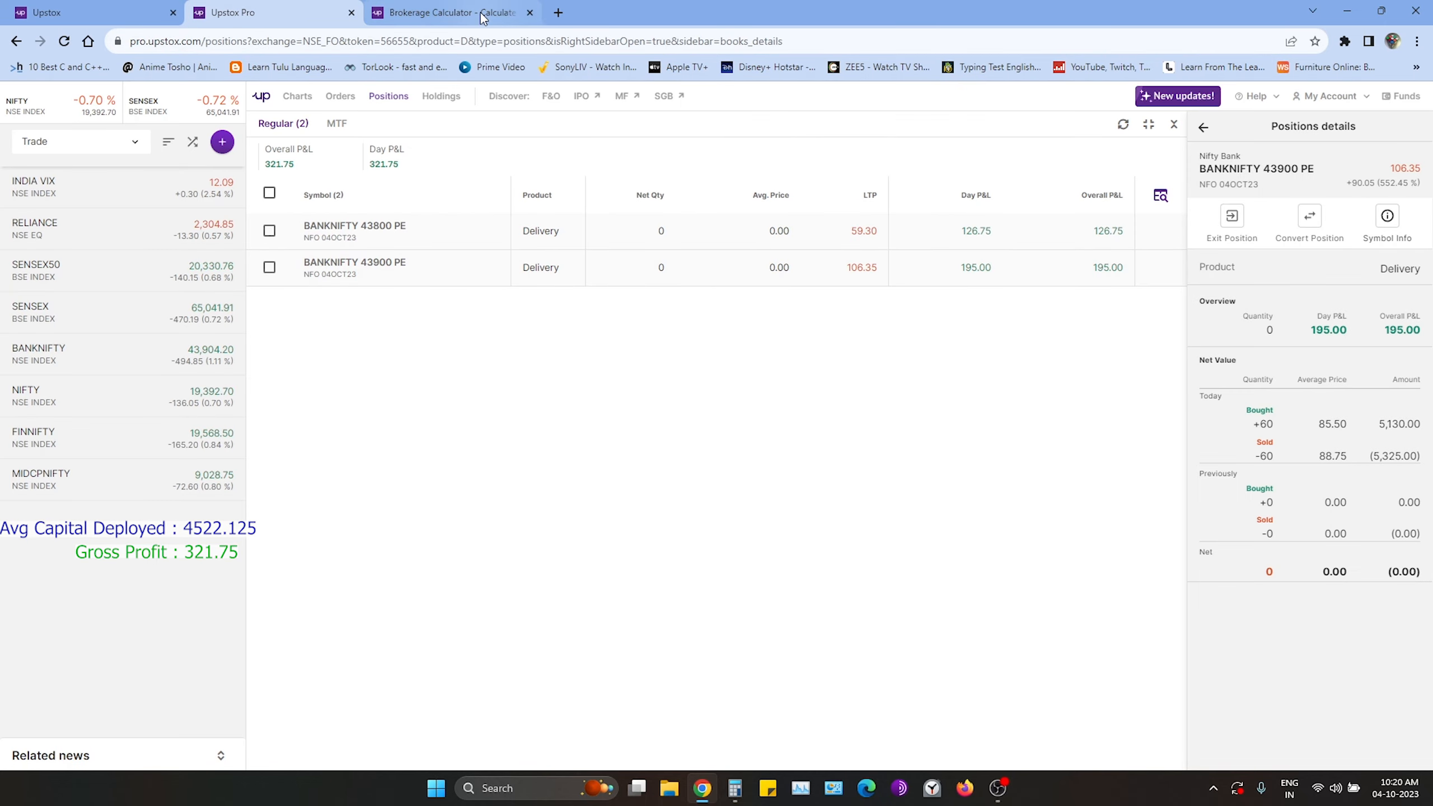
pyautogui.click(447, 12)
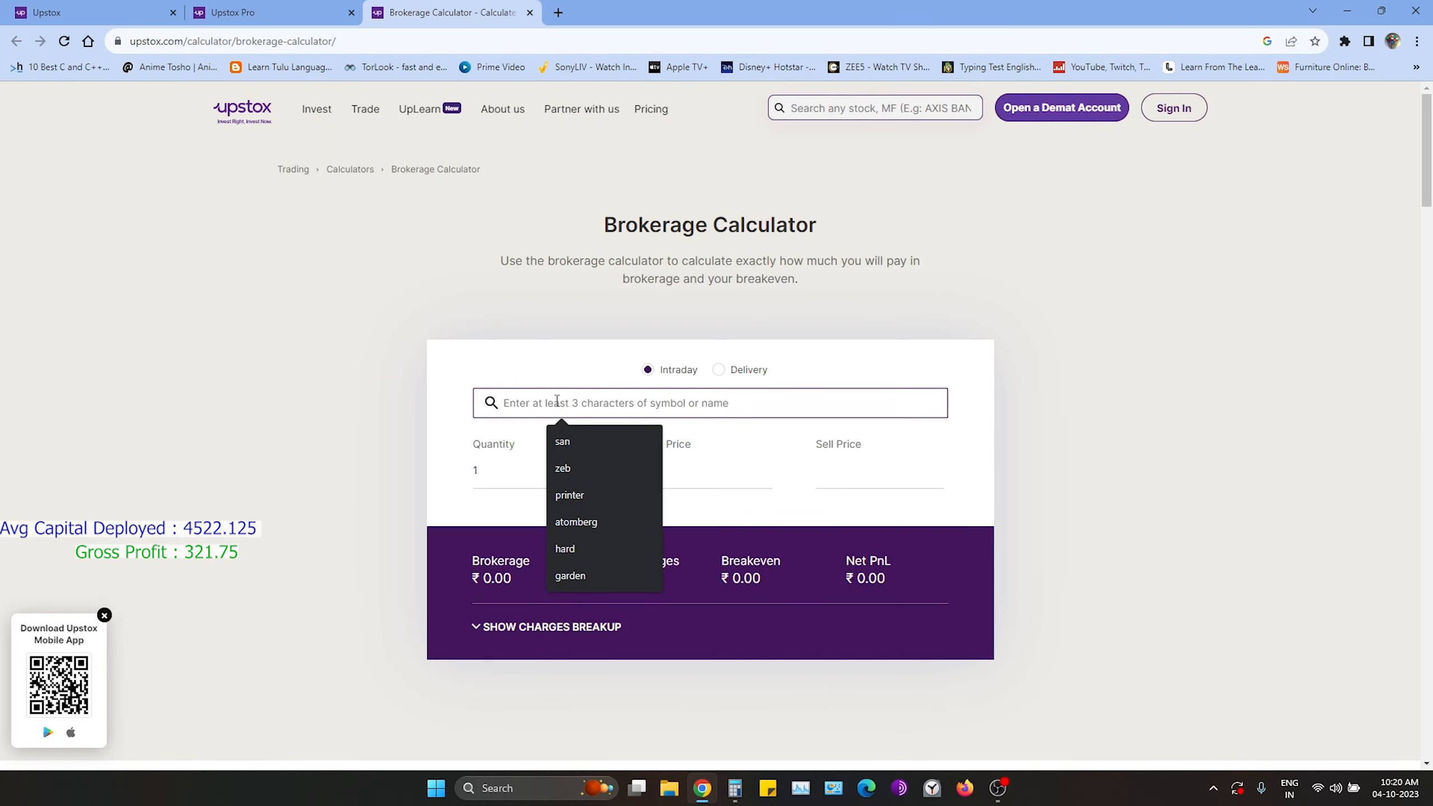
pyautogui.write('43900')
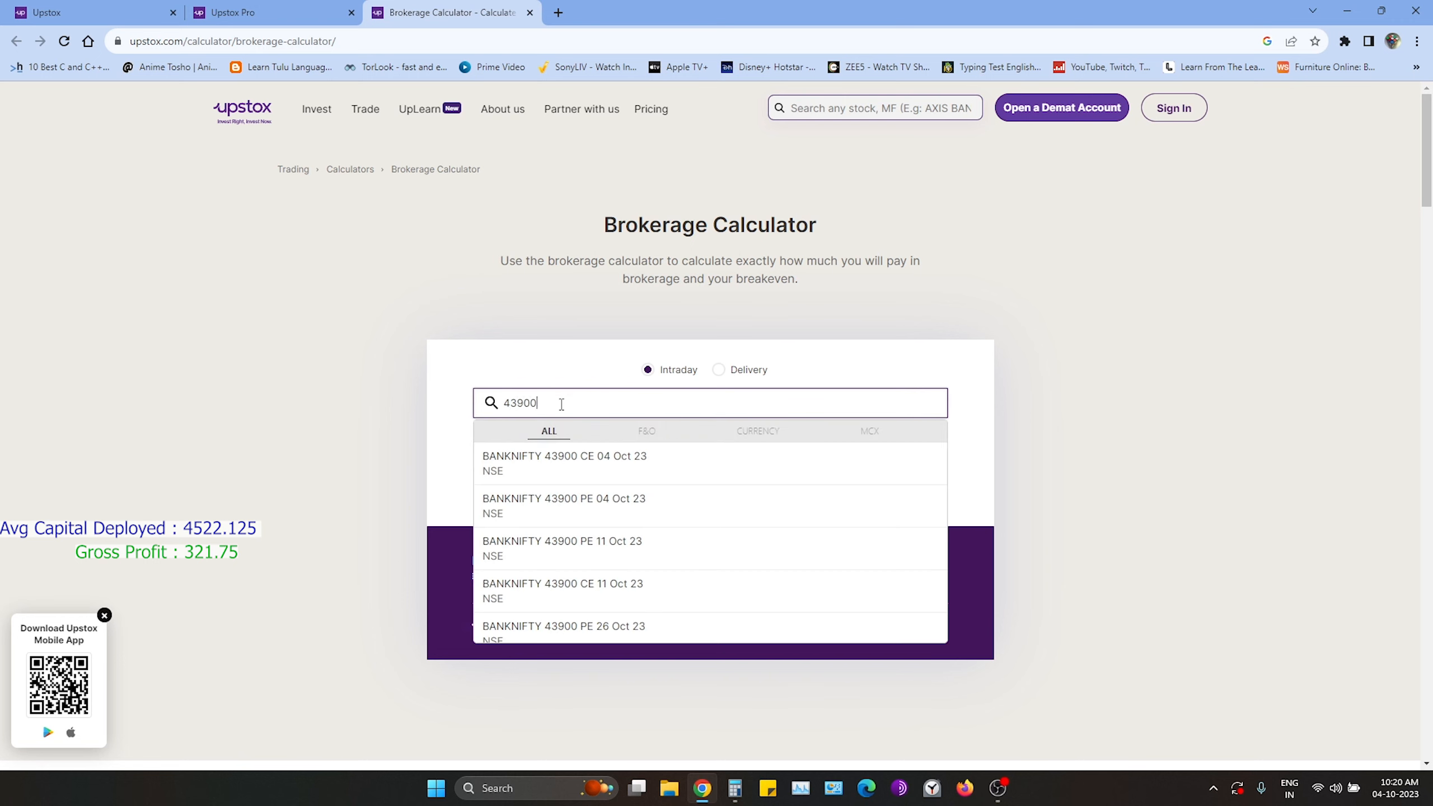
pyautogui.click(564, 505)
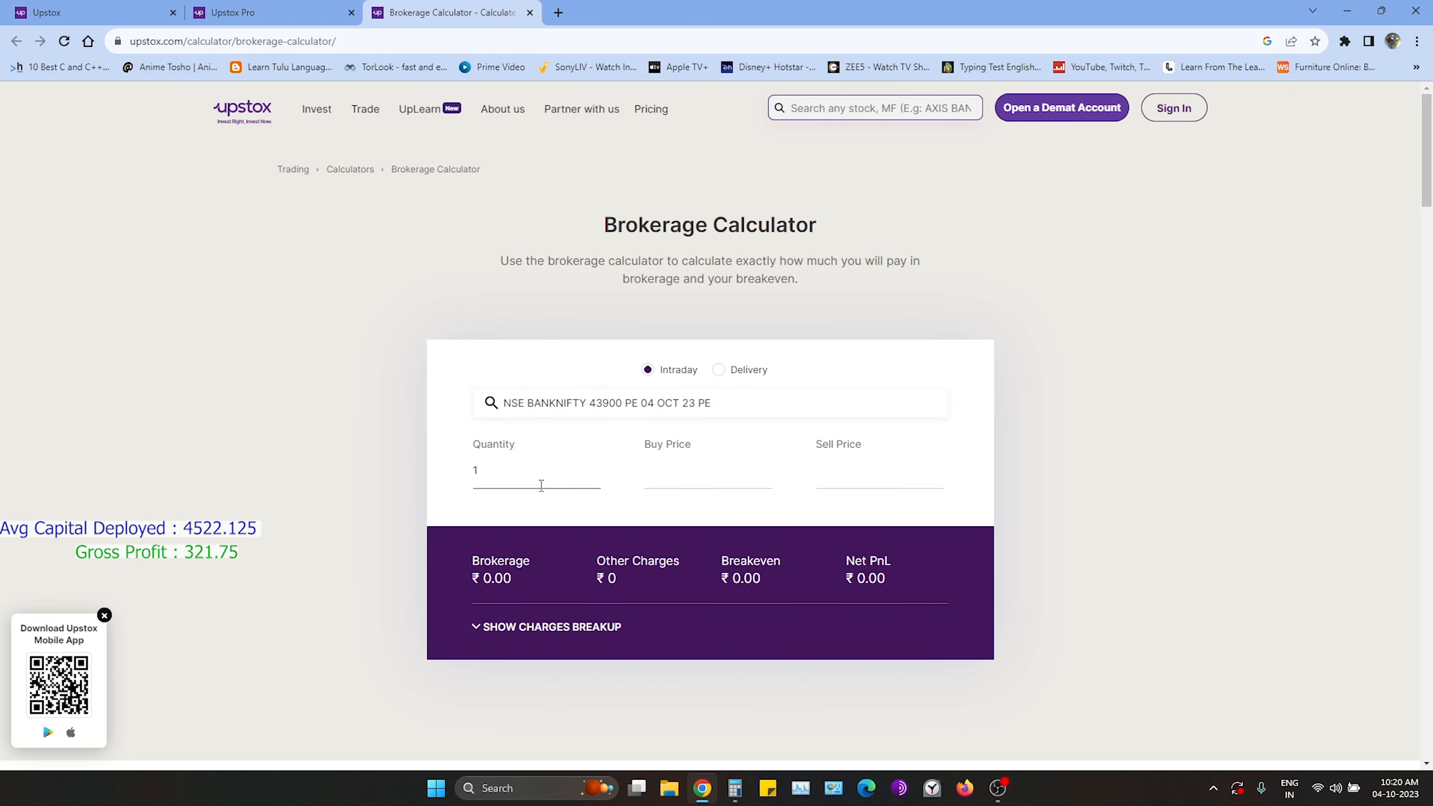
pyautogui.write('60')
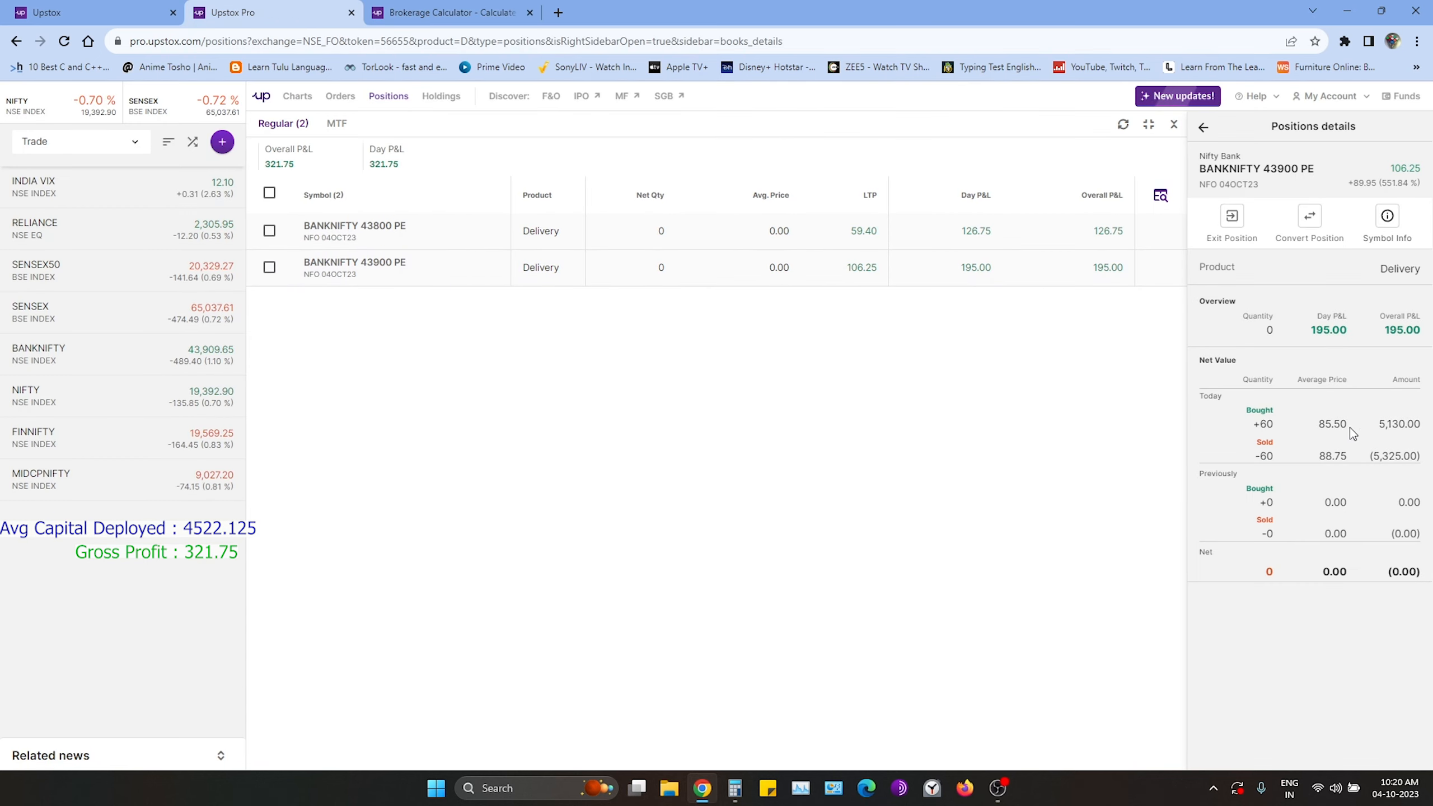
# Step: Enter buy 85.5 and sell 88.75, show the charges breakup, and select the 56.56 total
pyautogui.click(447, 13)
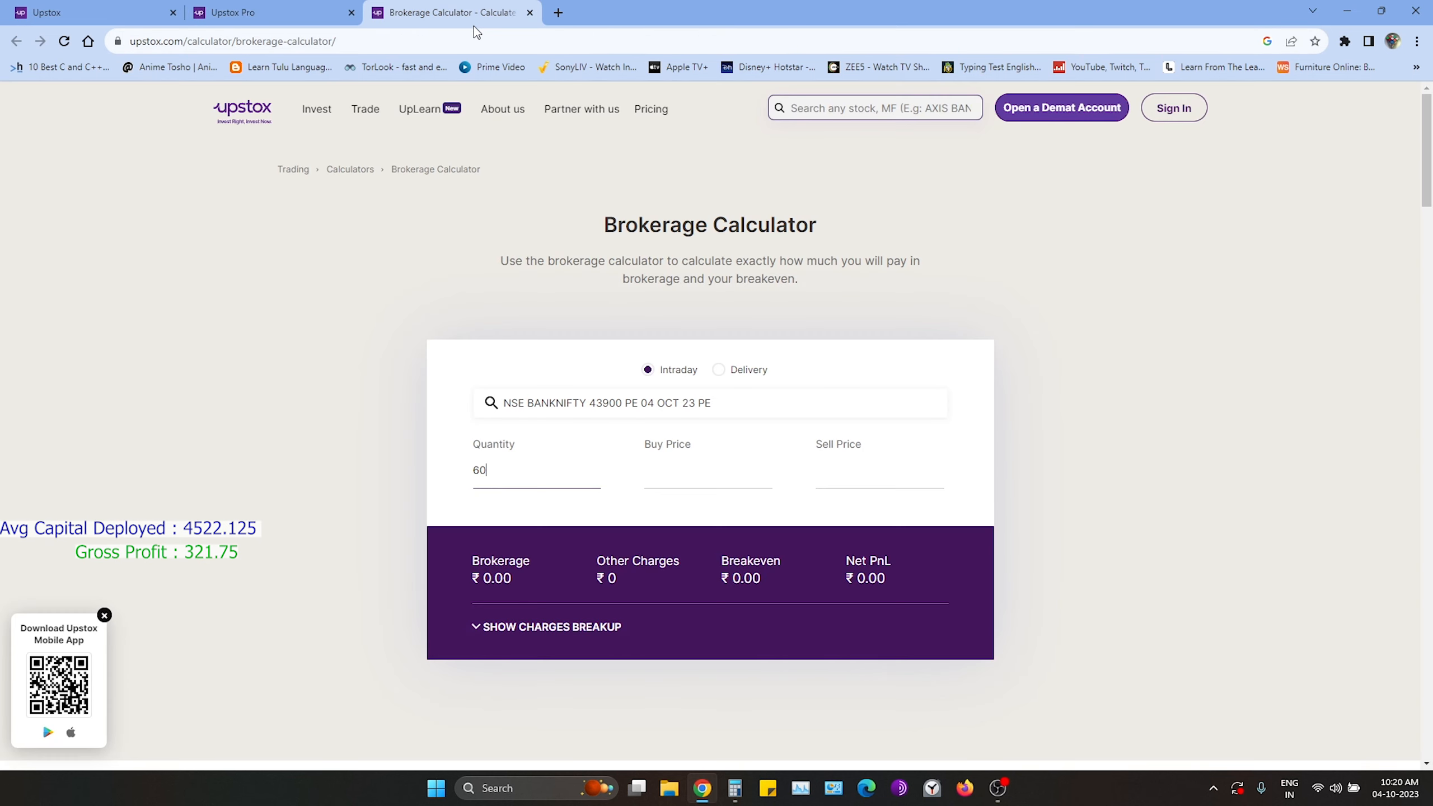
pyautogui.write('8')
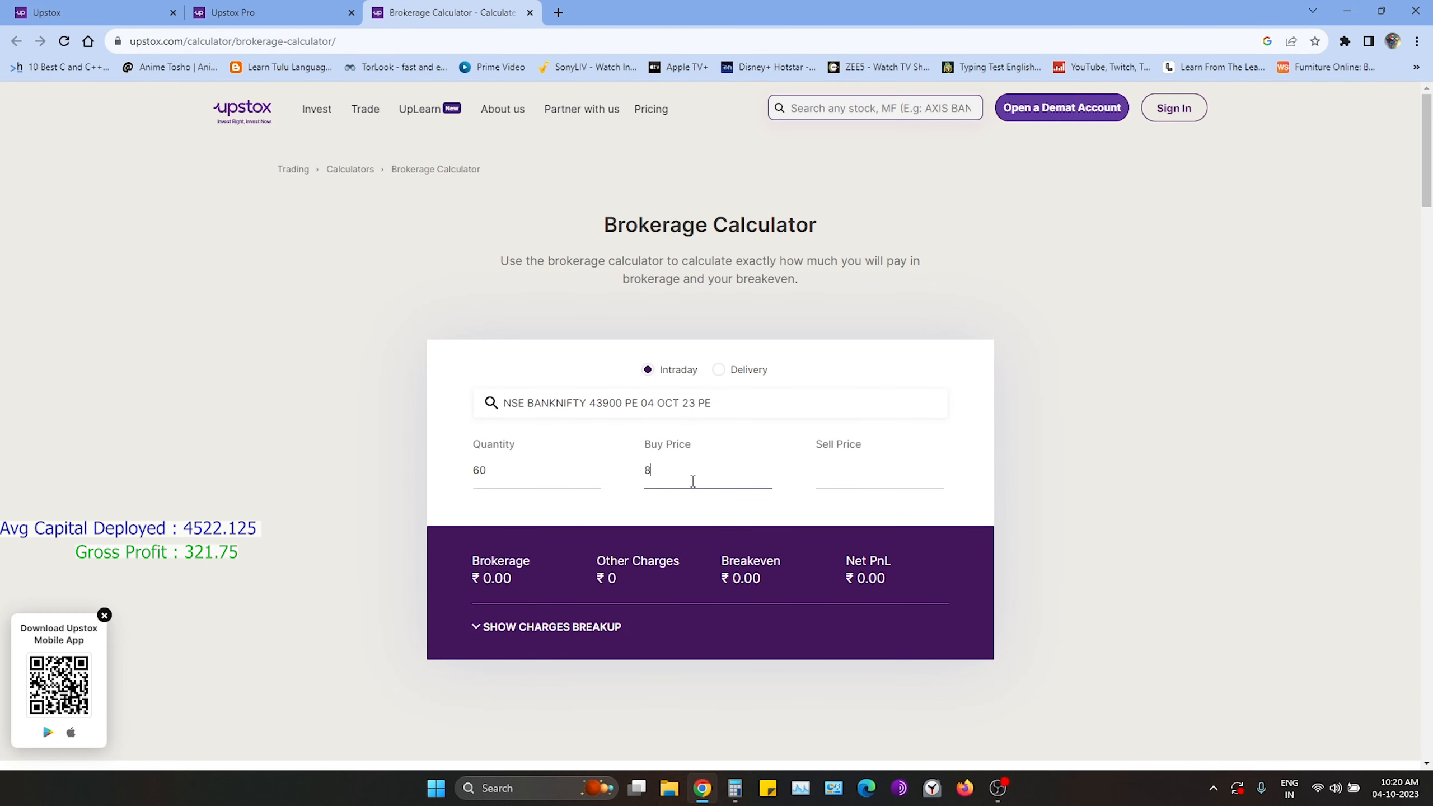
pyautogui.write('5.5')
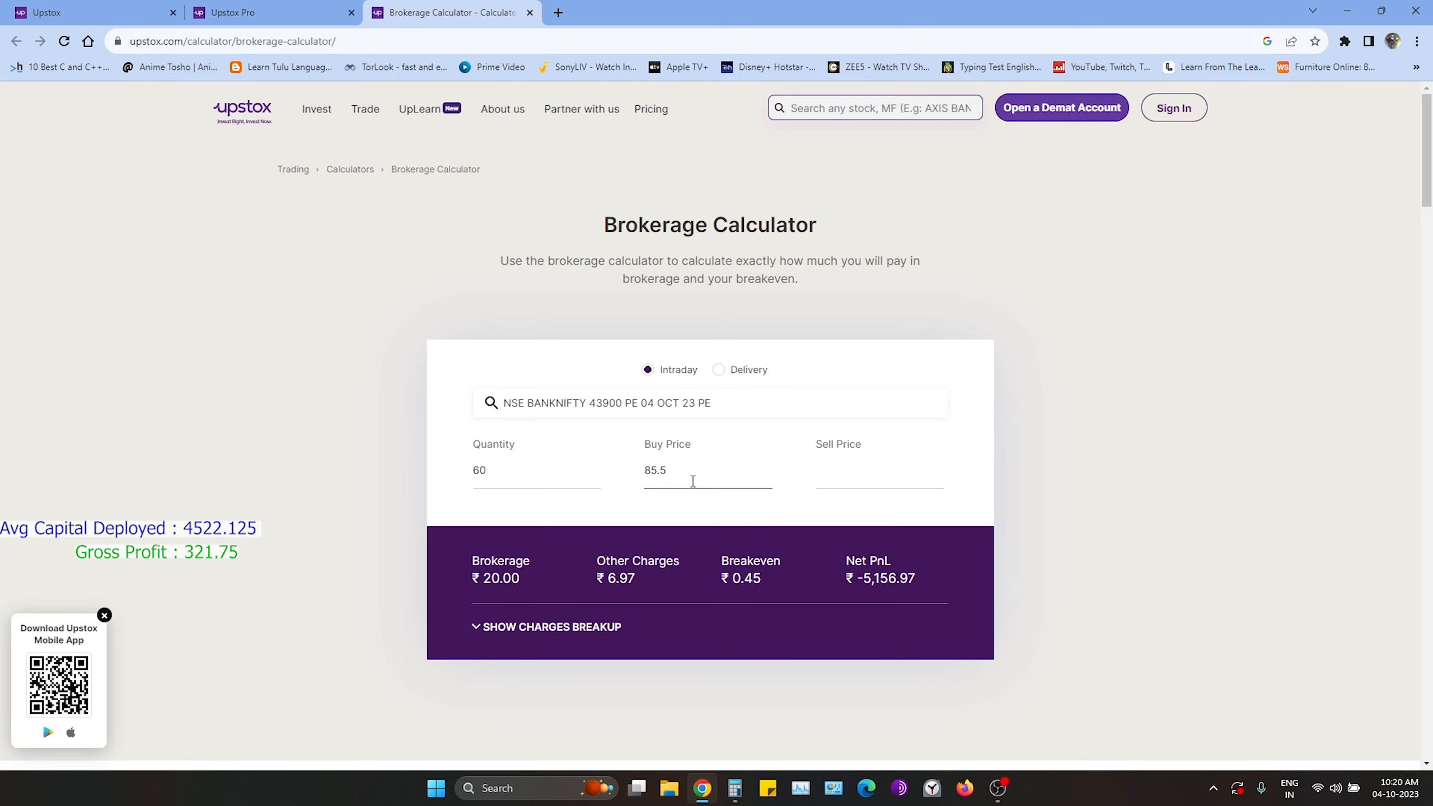
pyautogui.write('88.75')
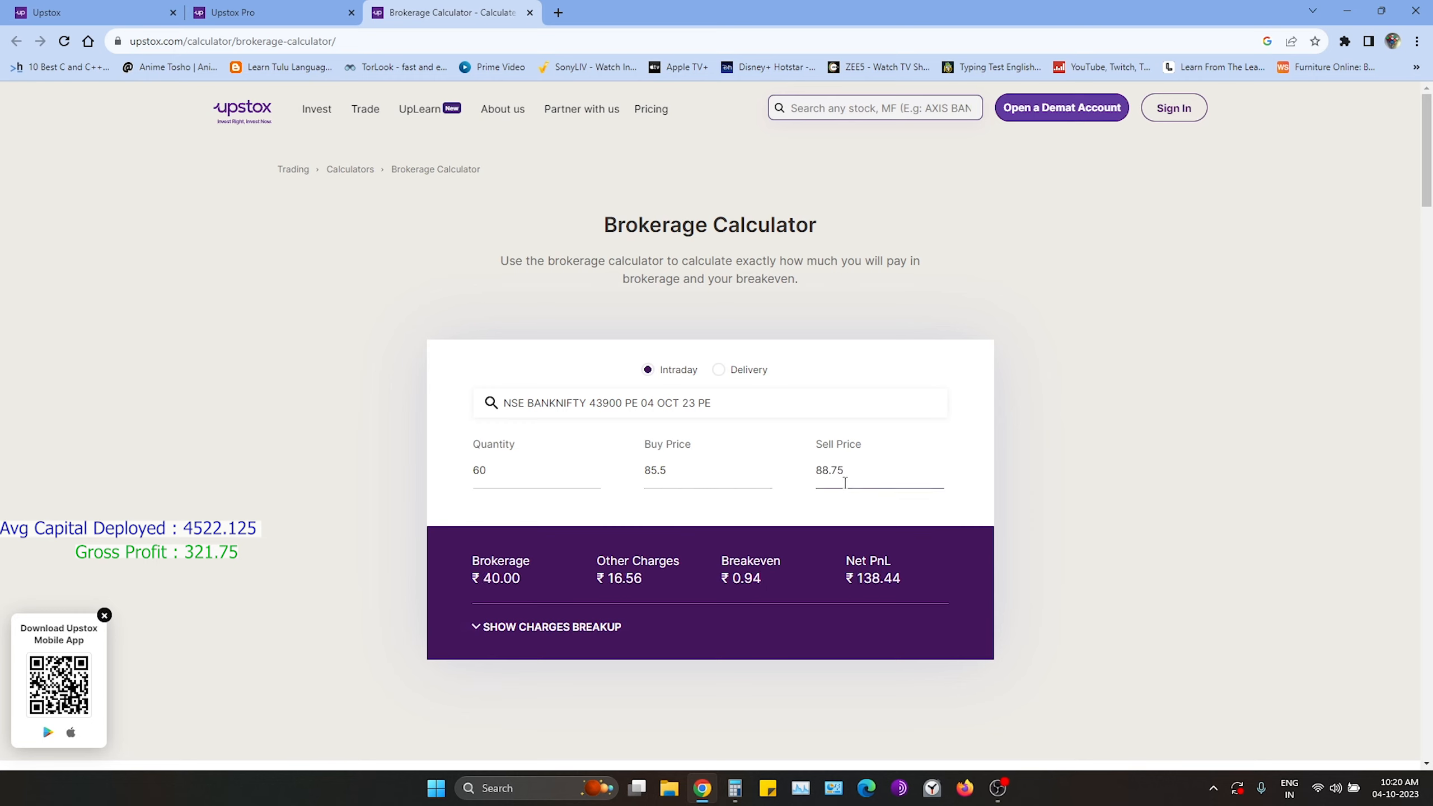
pyautogui.click(552, 626)
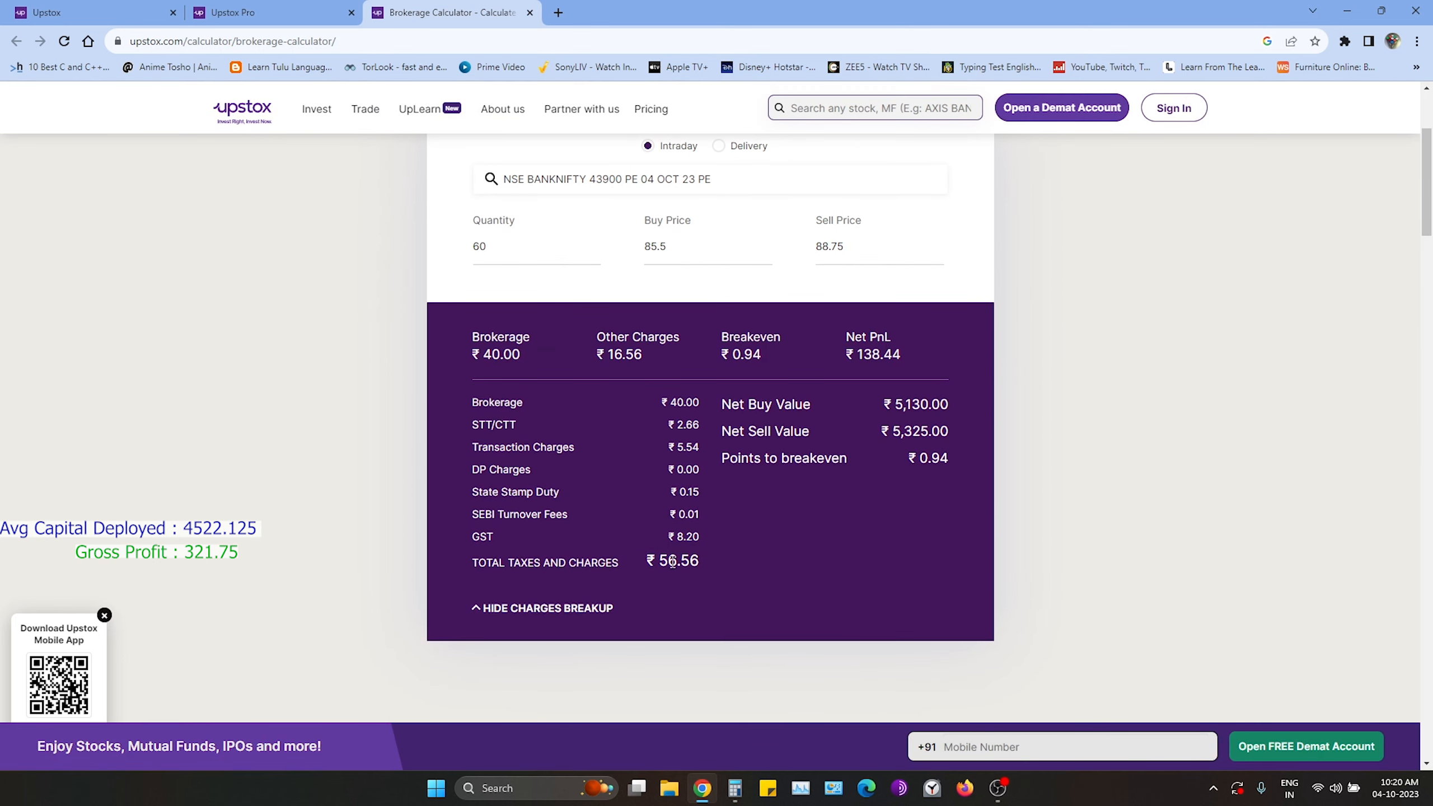
pyautogui.doubleClick(678, 560)
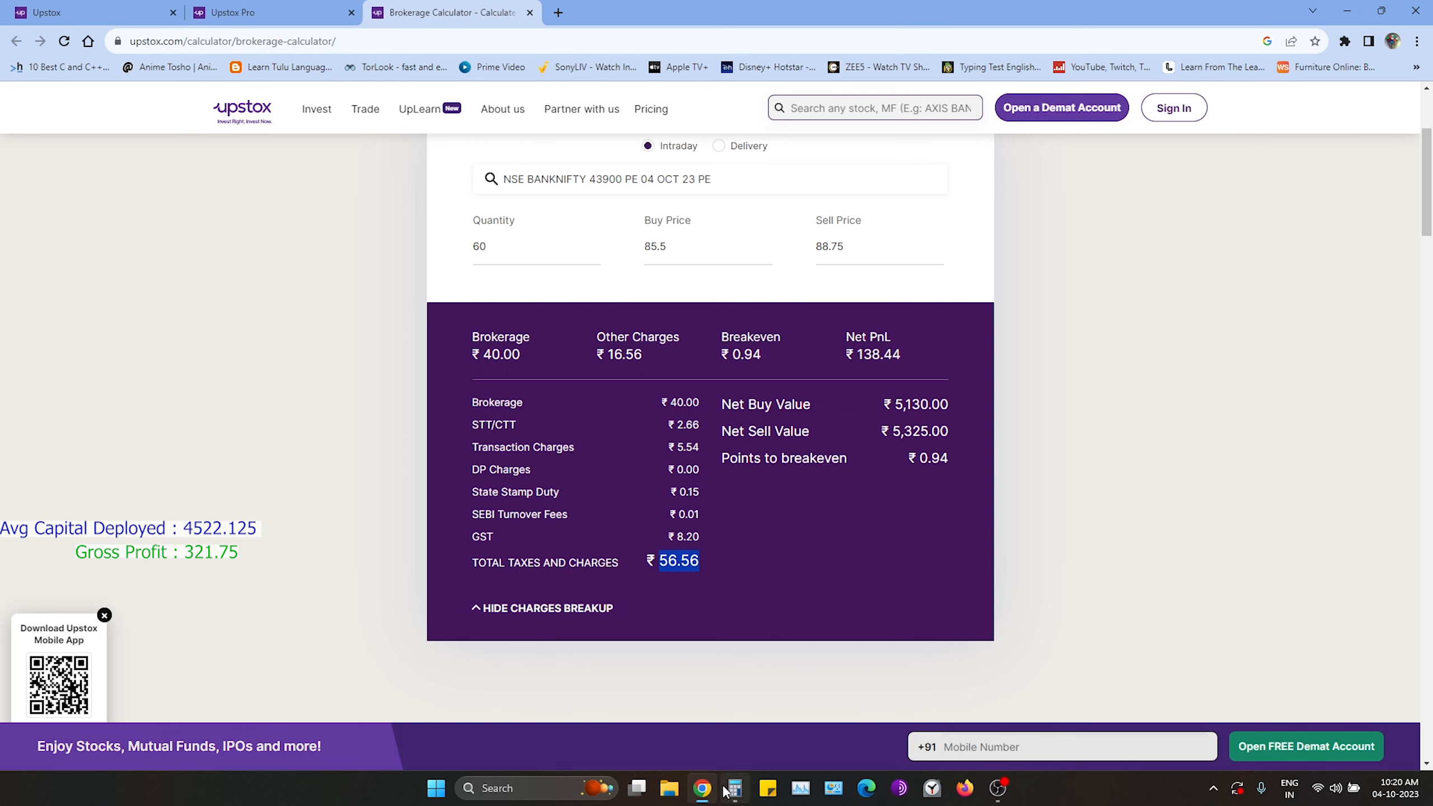
# Step: Clear the calculator and start summing charges with the first trade's 56.56
pyautogui.click(734, 787)
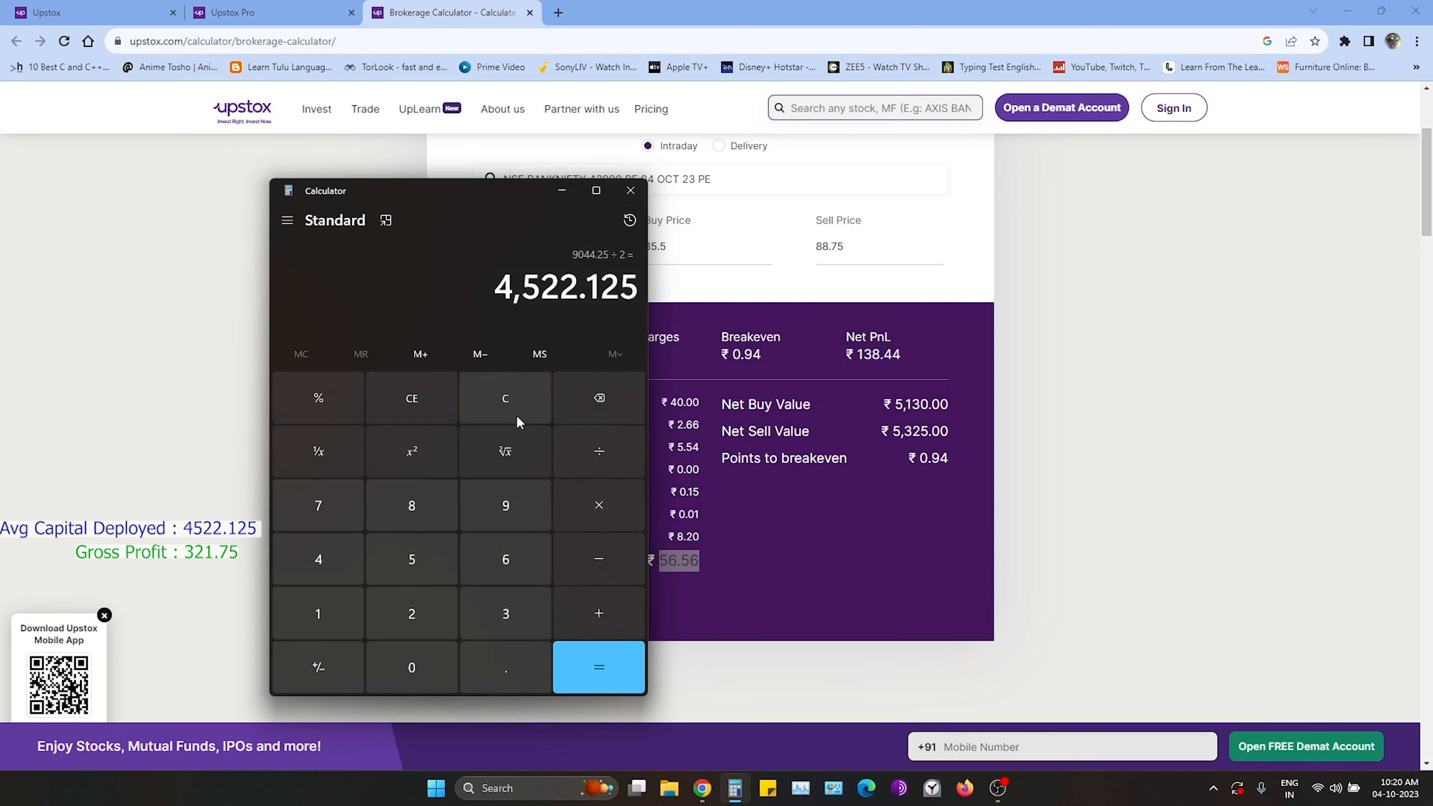
pyautogui.click(504, 397)
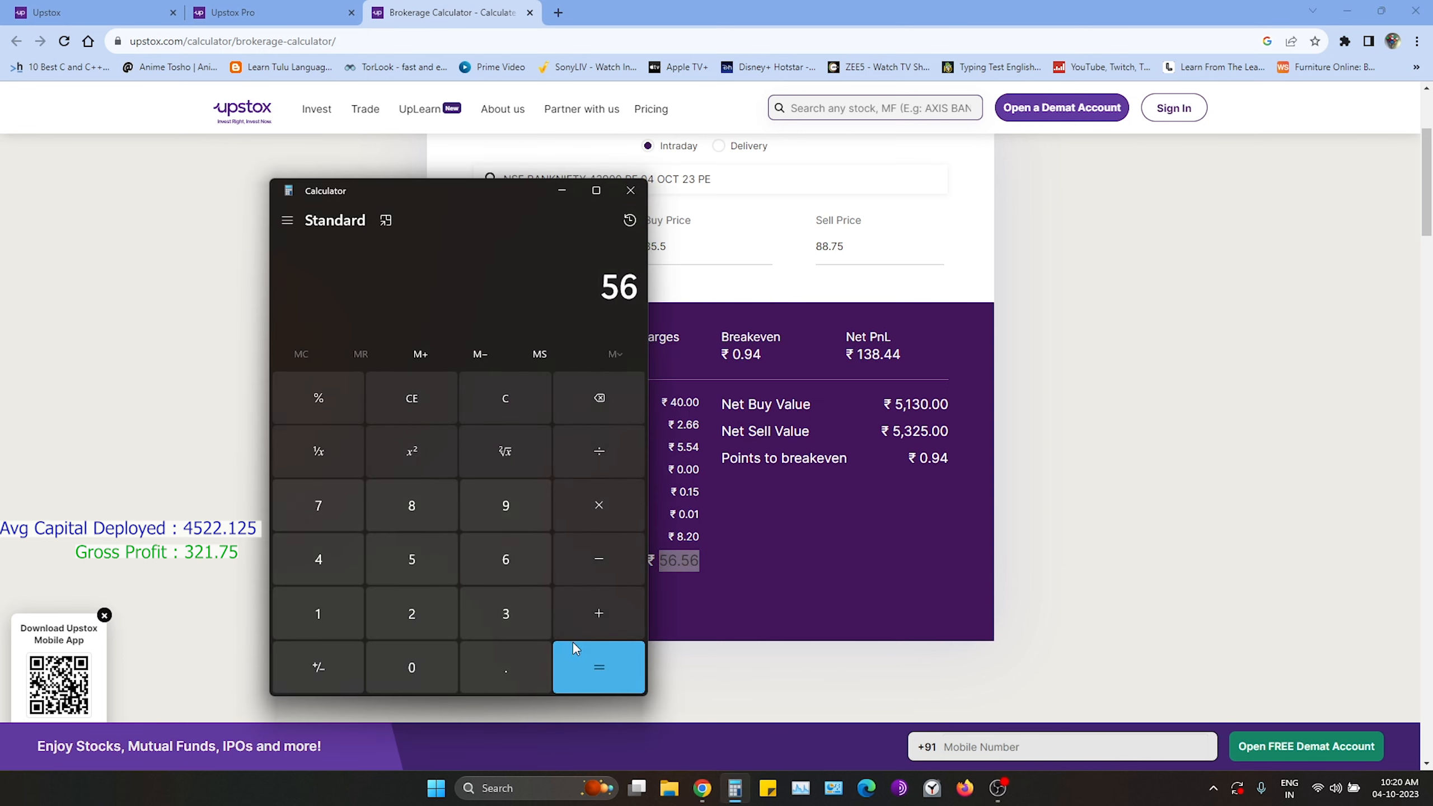
pyautogui.click(599, 668)
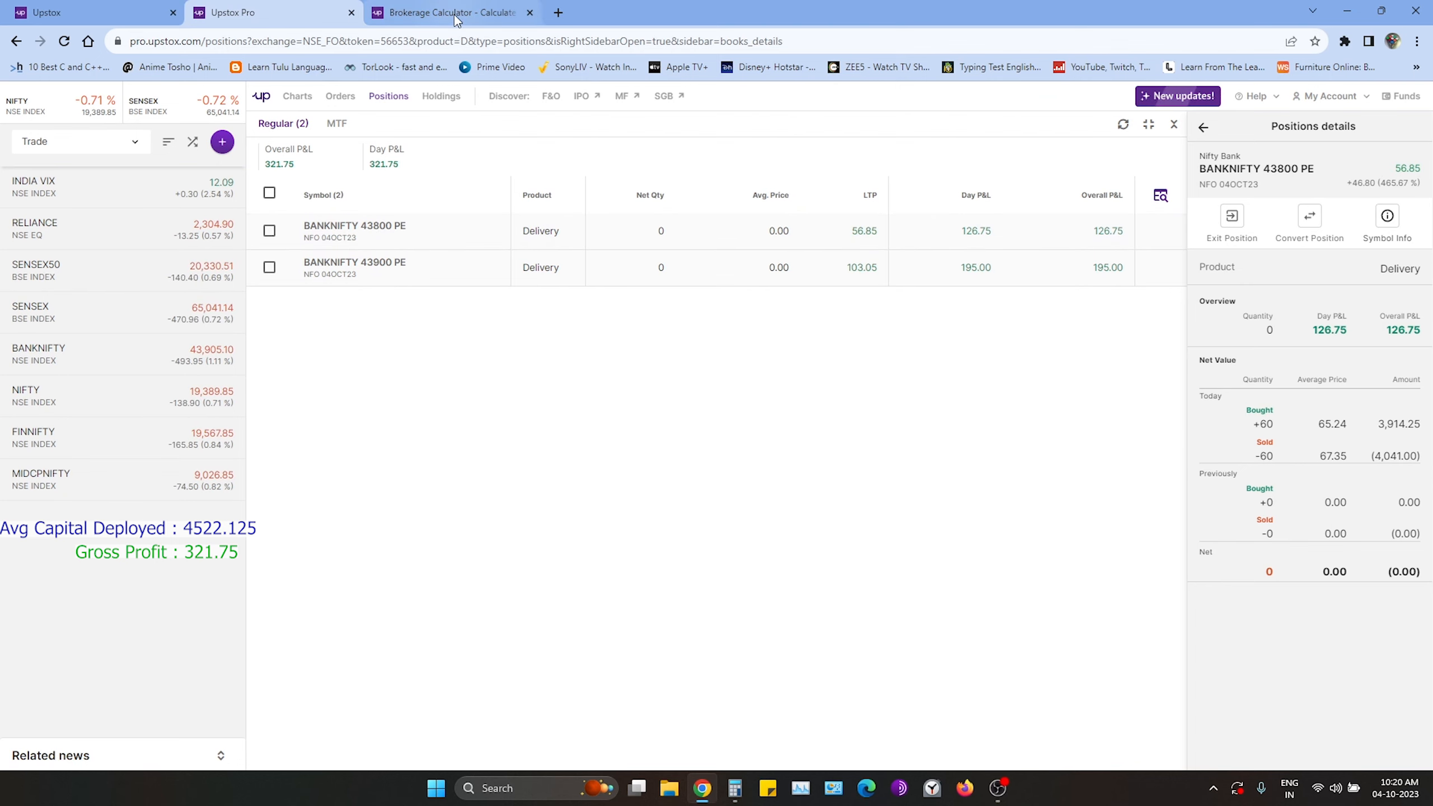
# Step: Price the 43800 PE trade at buy 65.24, sell 67.35, and select the 54.33 total charges
pyautogui.click(448, 12)
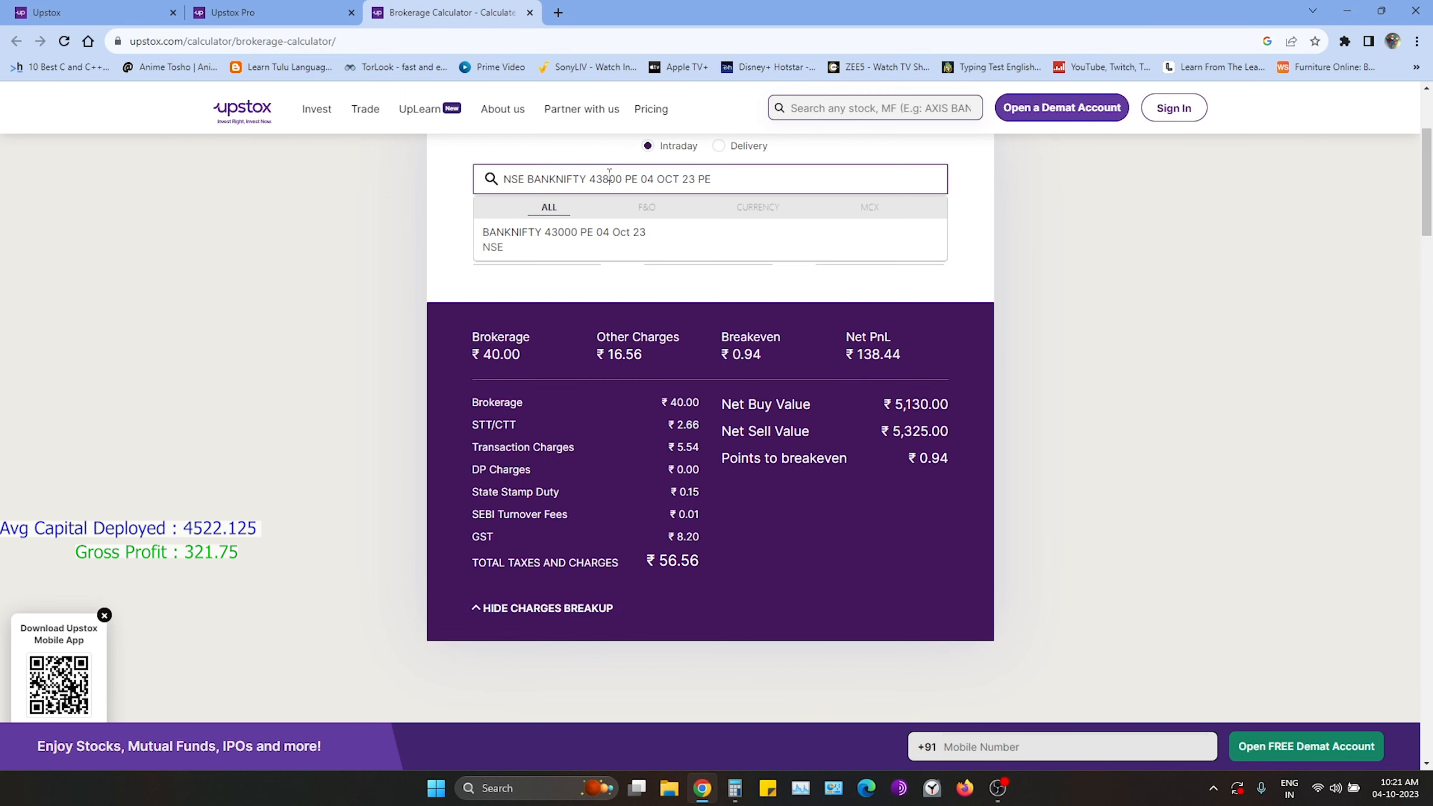
pyautogui.click(563, 239)
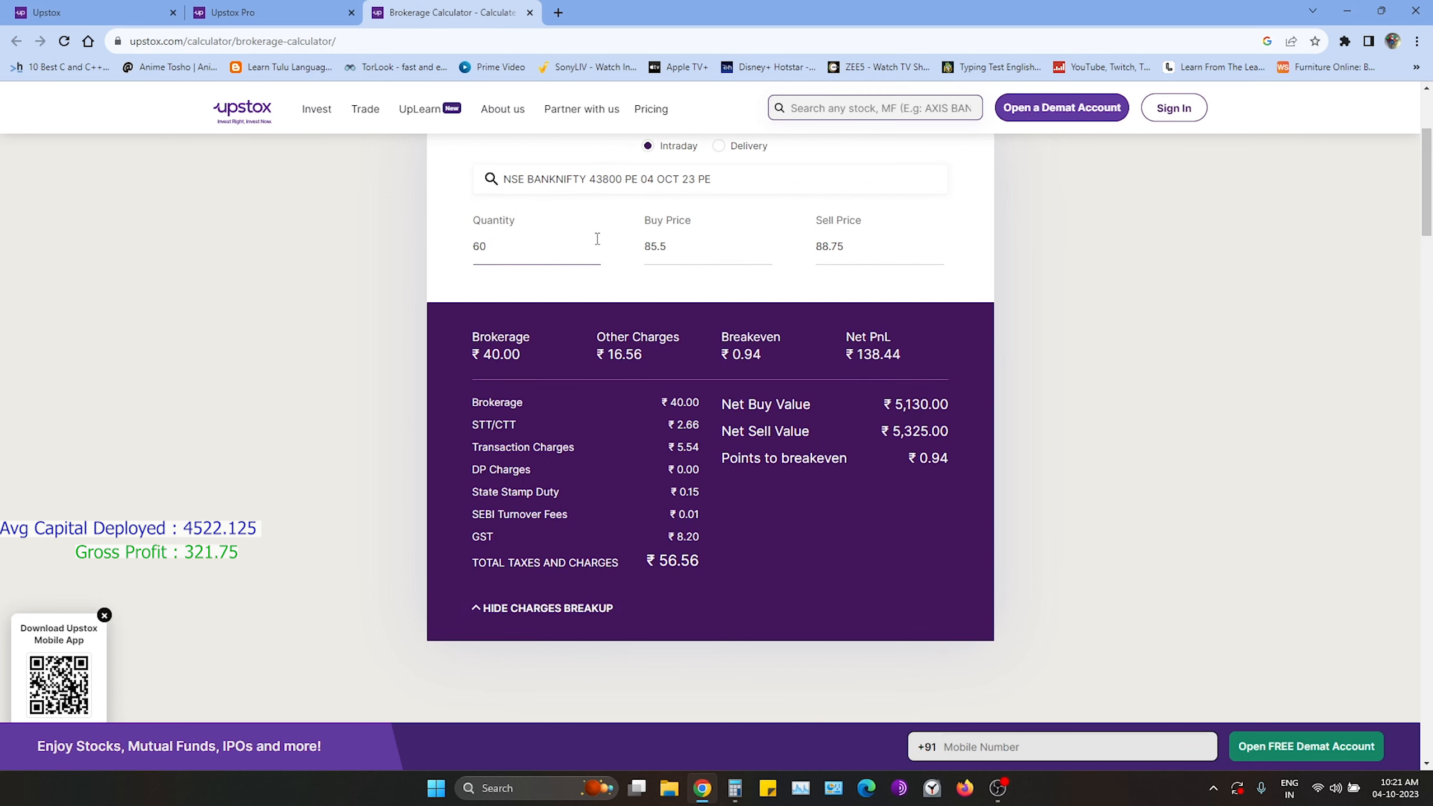
pyautogui.click(265, 12)
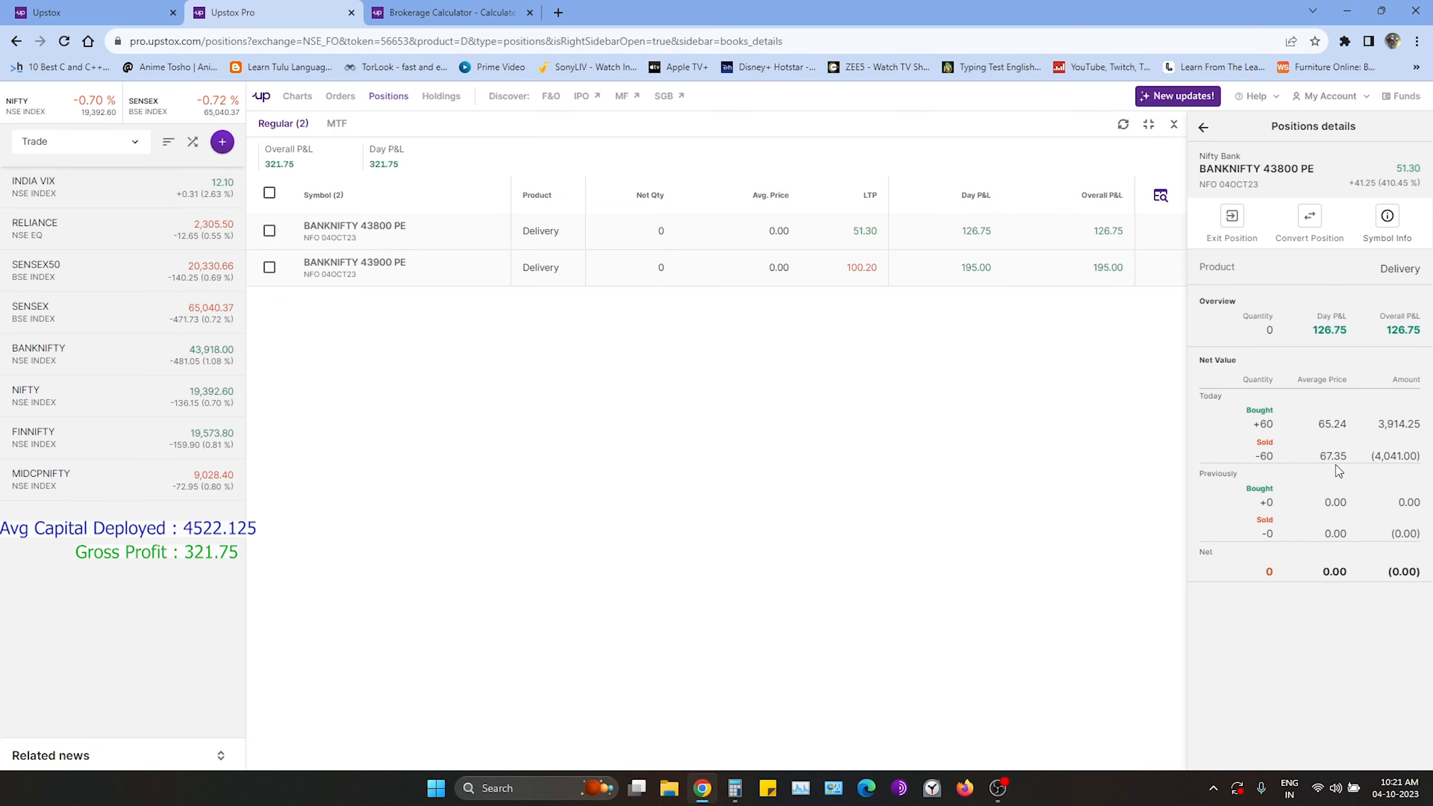
pyautogui.click(447, 11)
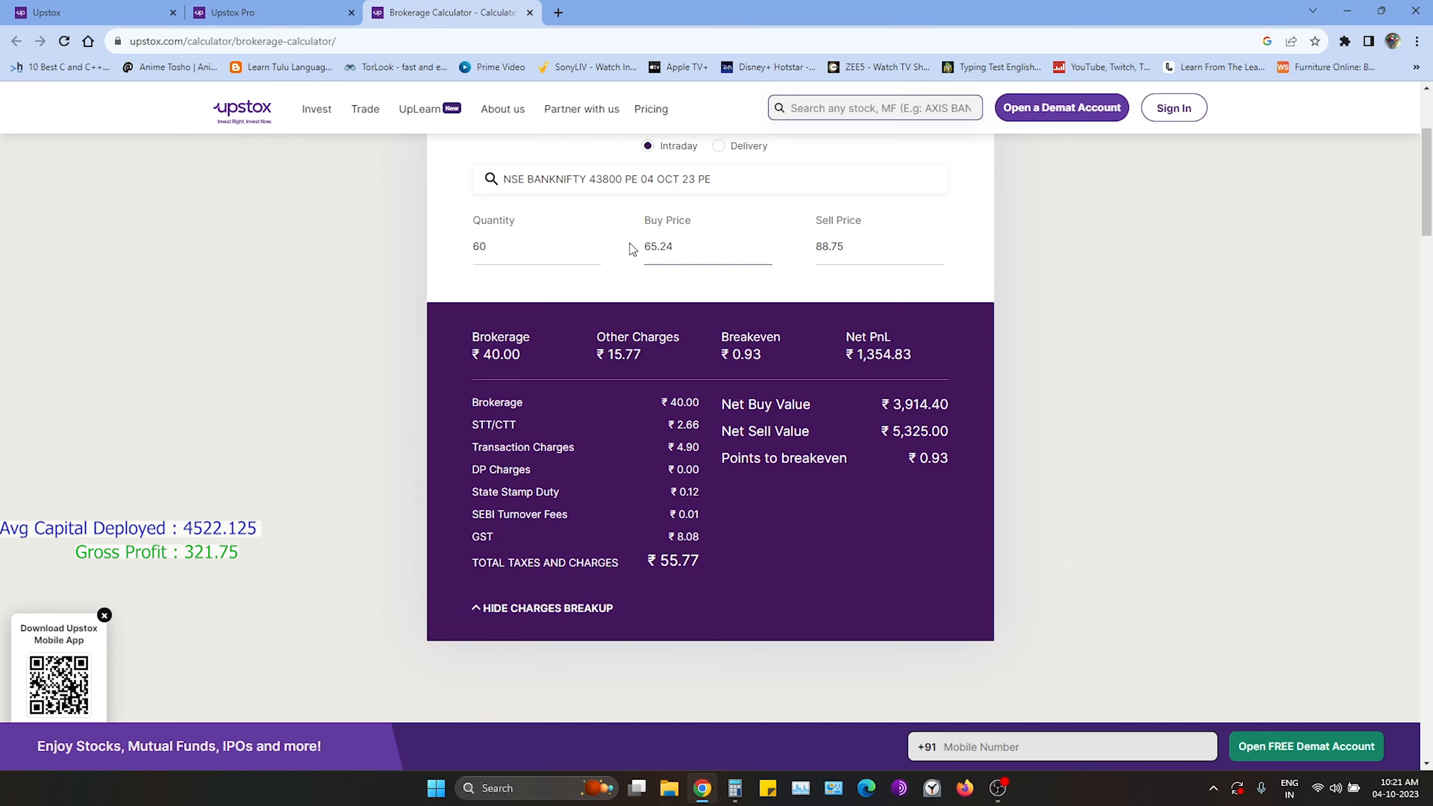
pyautogui.write('67')
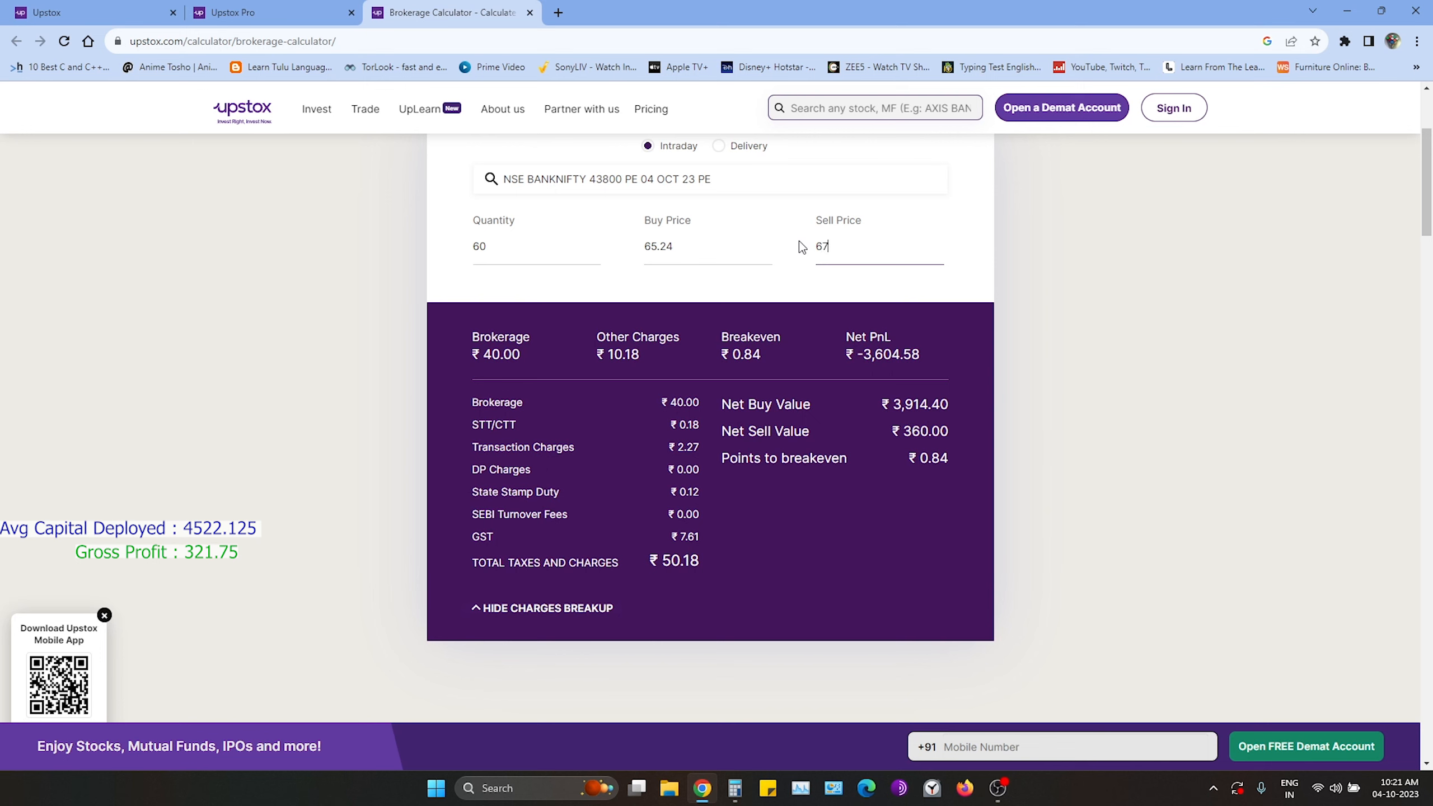
pyautogui.click(265, 11)
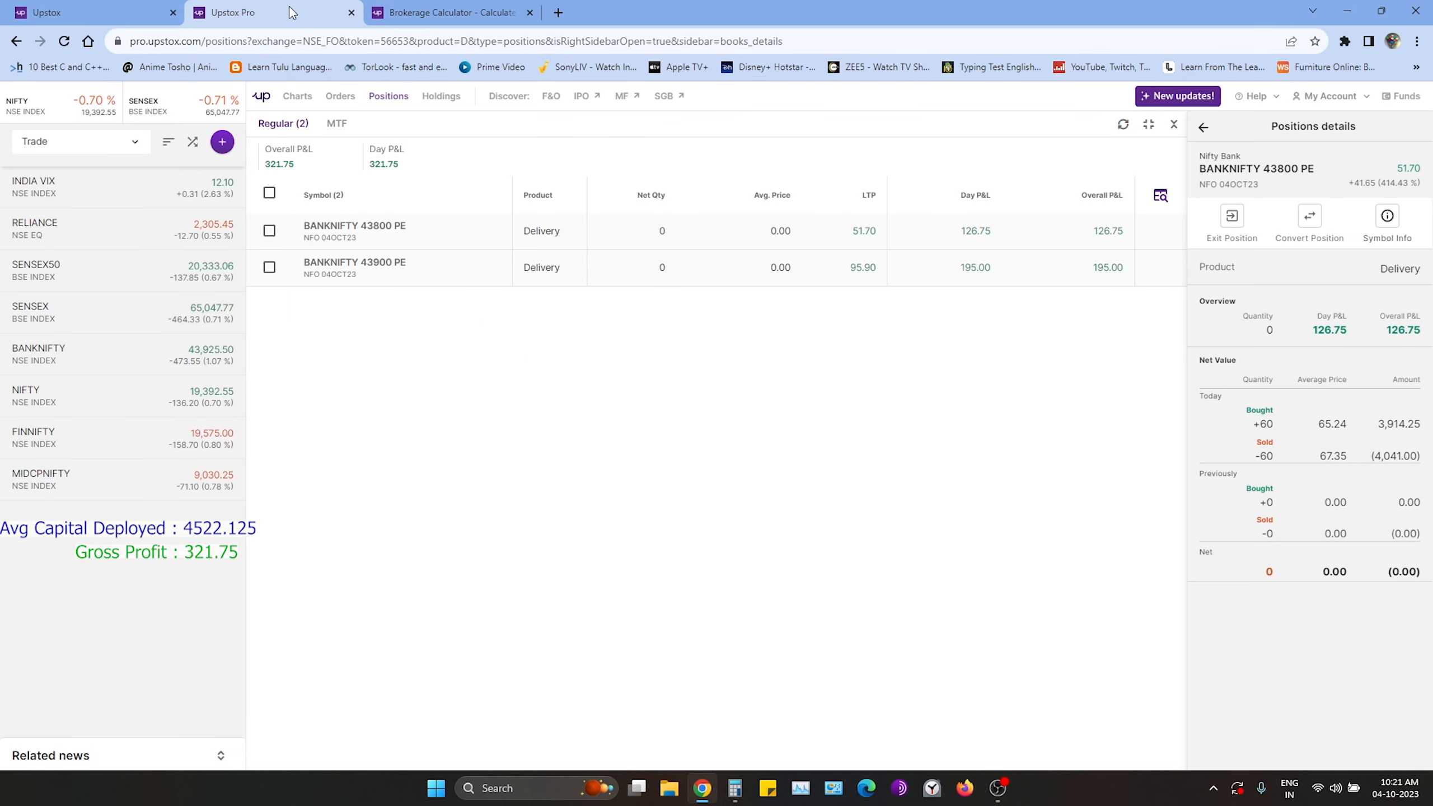
pyautogui.click(448, 12)
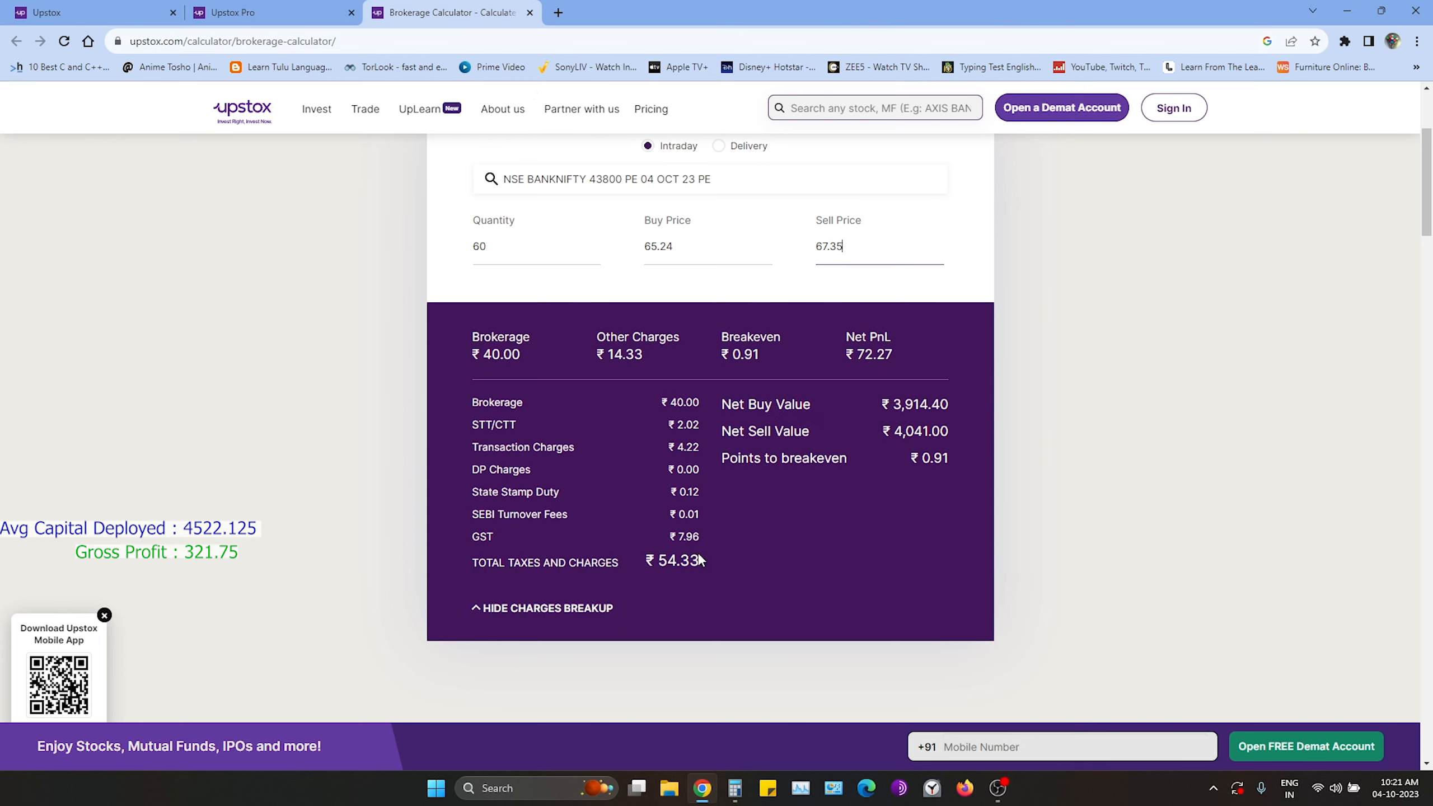
pyautogui.doubleClick(676, 561)
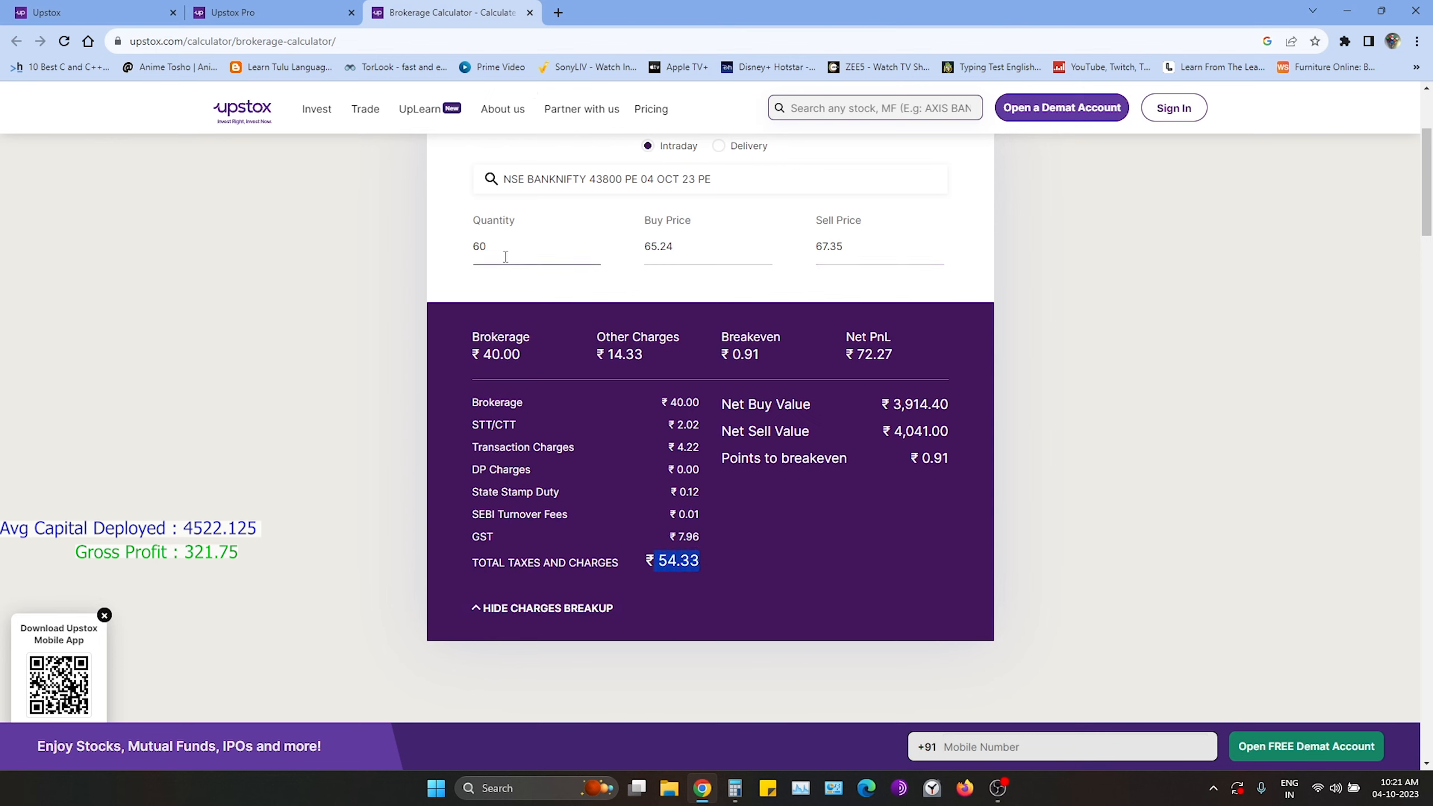
# Step: Add 54.33 to 56.56 for 110.89 total expenses and negate it
pyautogui.click(735, 787)
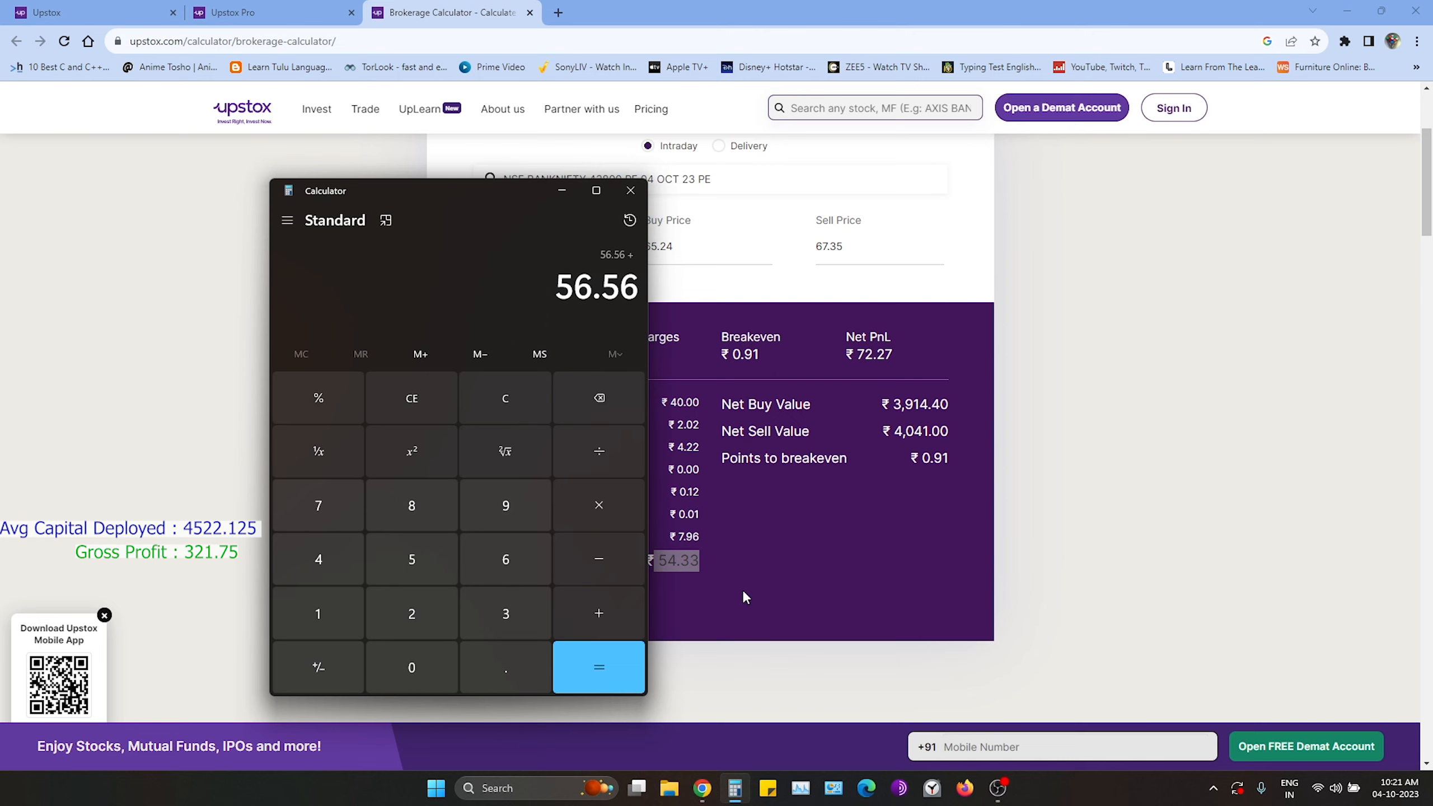
pyautogui.click(599, 504)
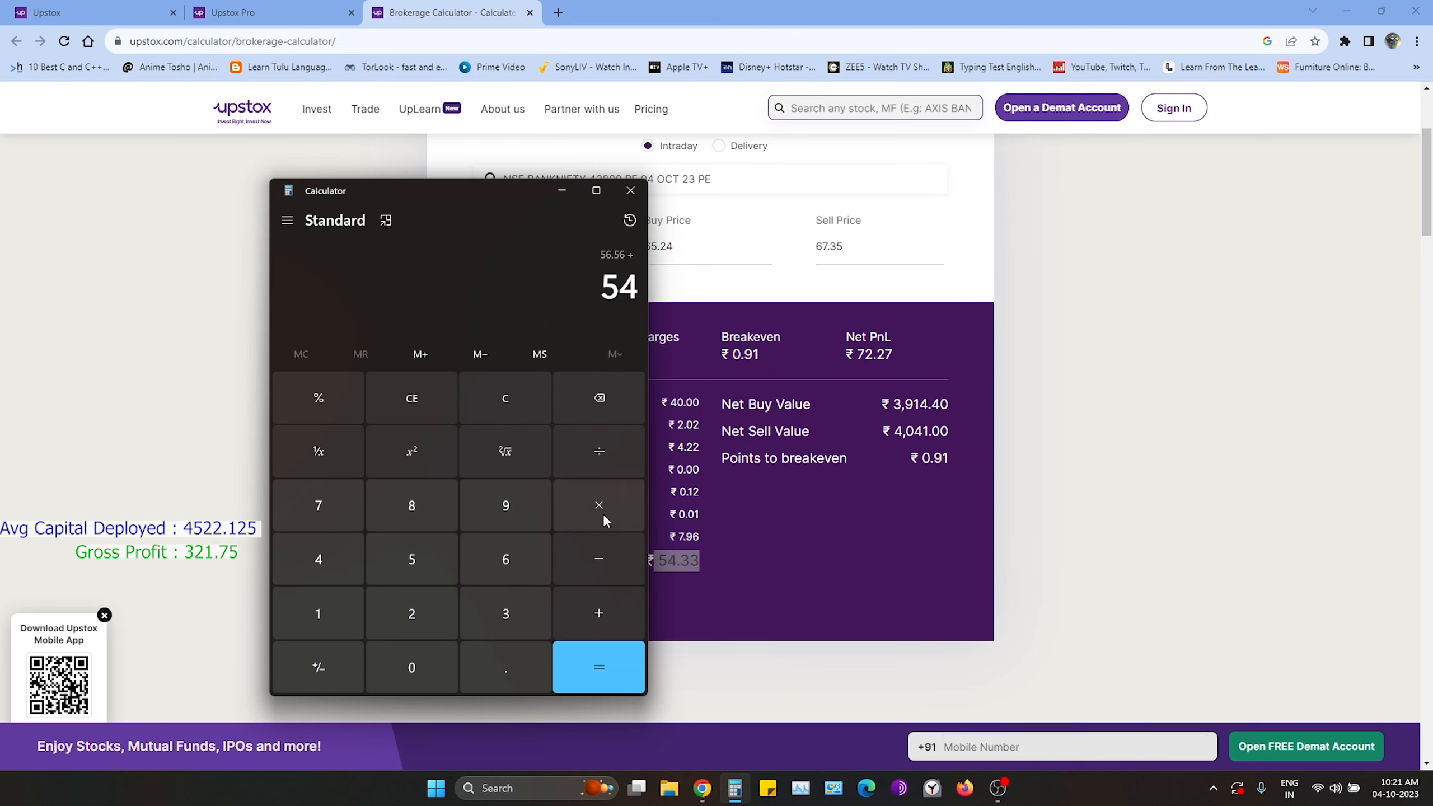
pyautogui.click(598, 668)
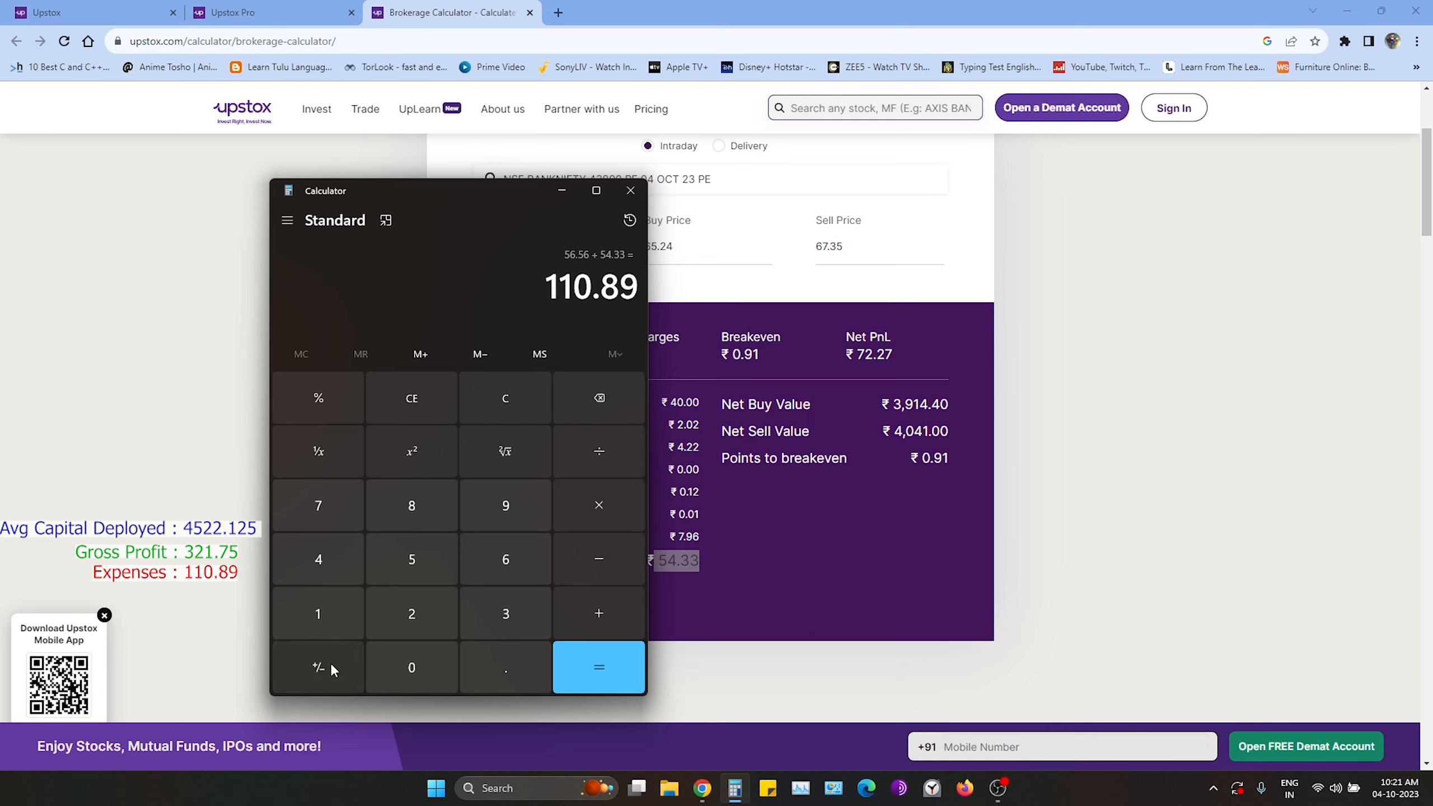
pyautogui.click(318, 667)
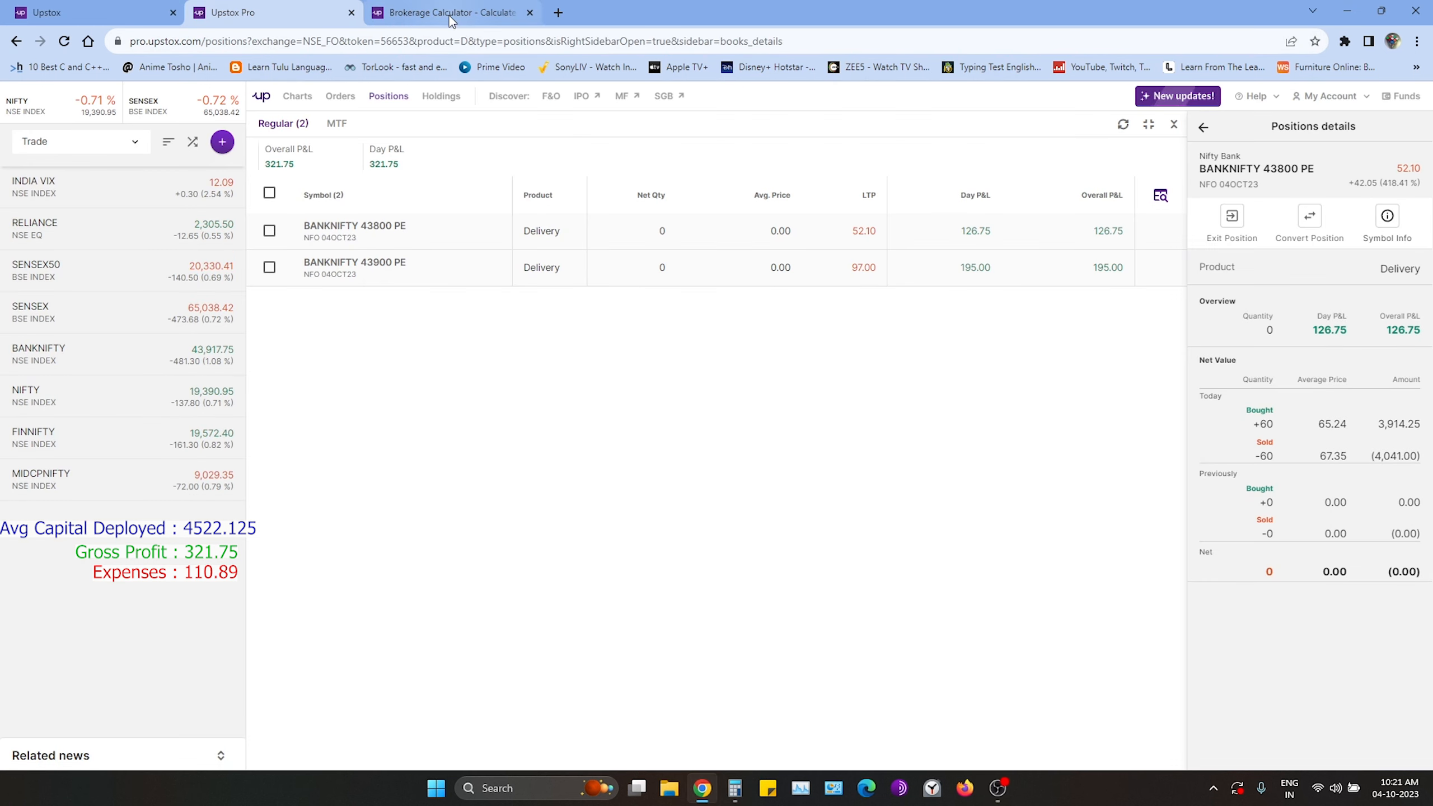
# Step: Add the 321.75 Day P&L to −110.89 for a 210.86 net P/L, then review the history
pyautogui.click(734, 788)
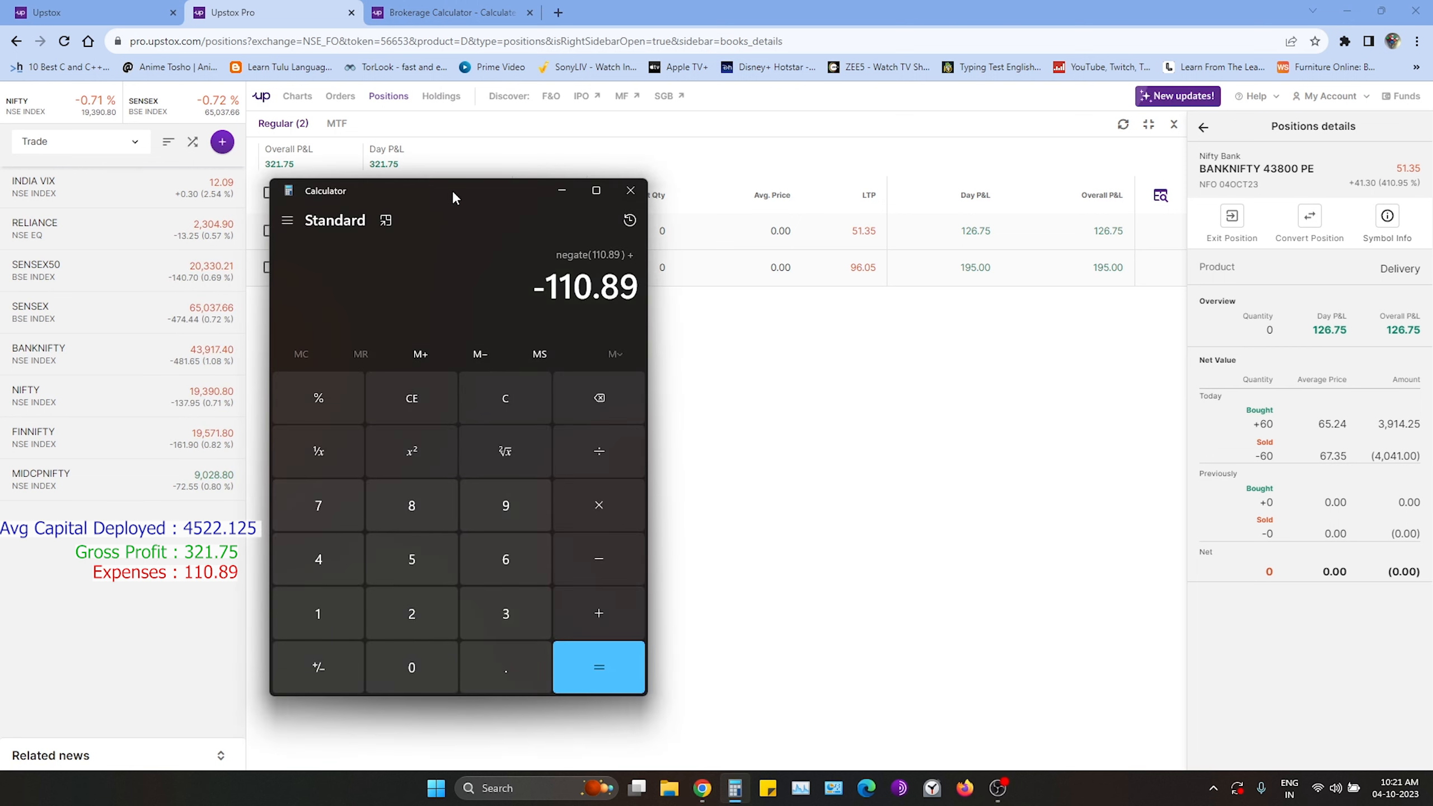
pyautogui.click(629, 190)
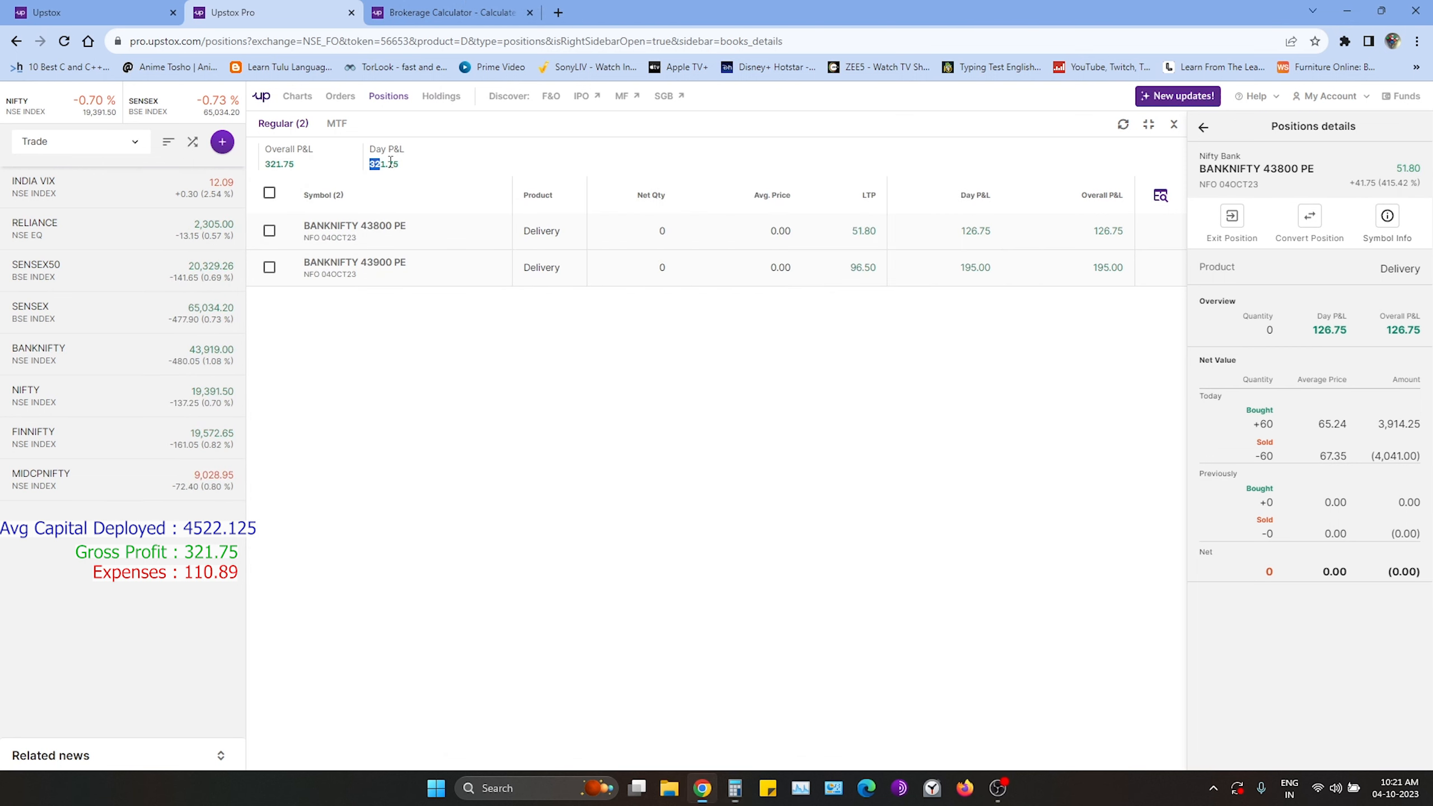
pyautogui.click(734, 788)
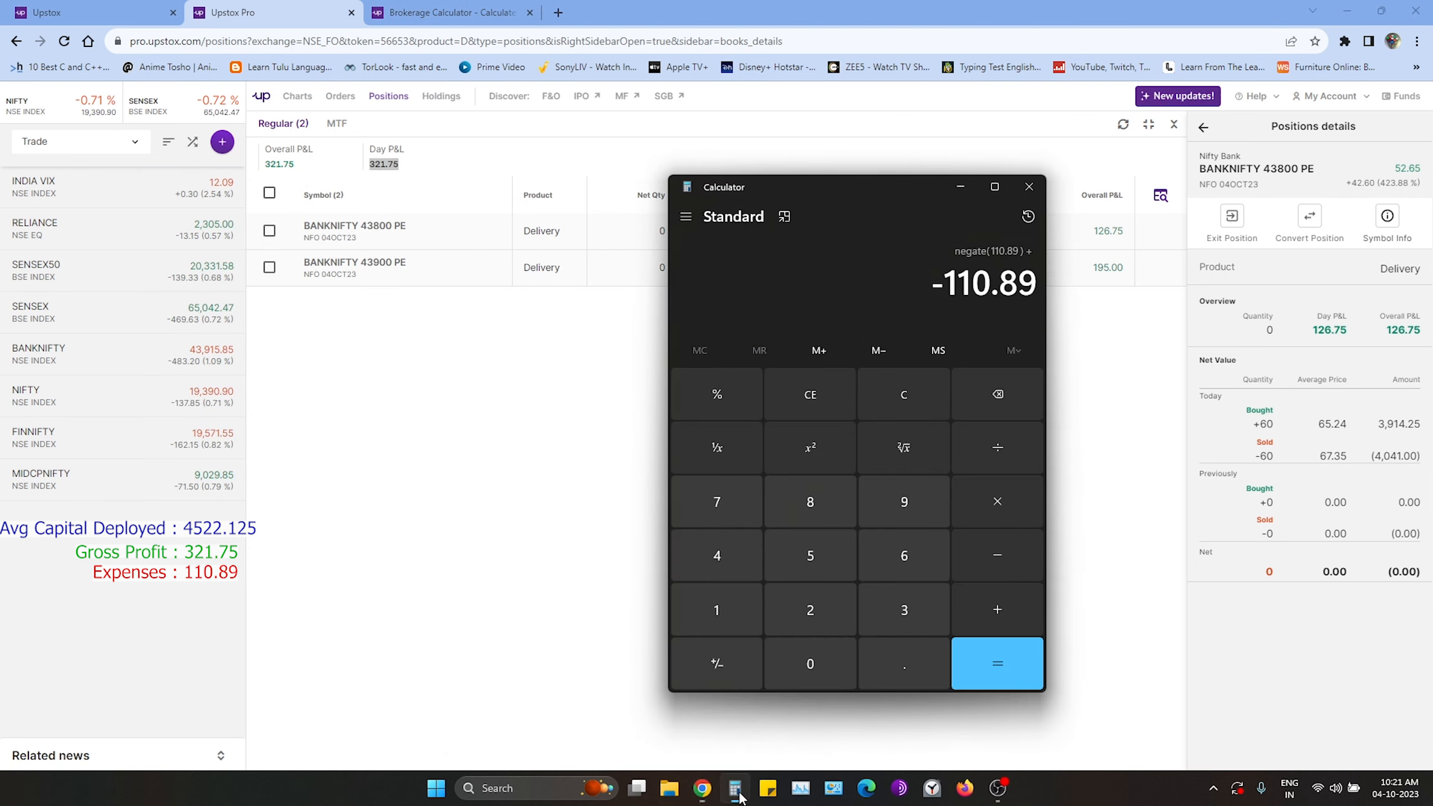
pyautogui.moveTo(903, 501)
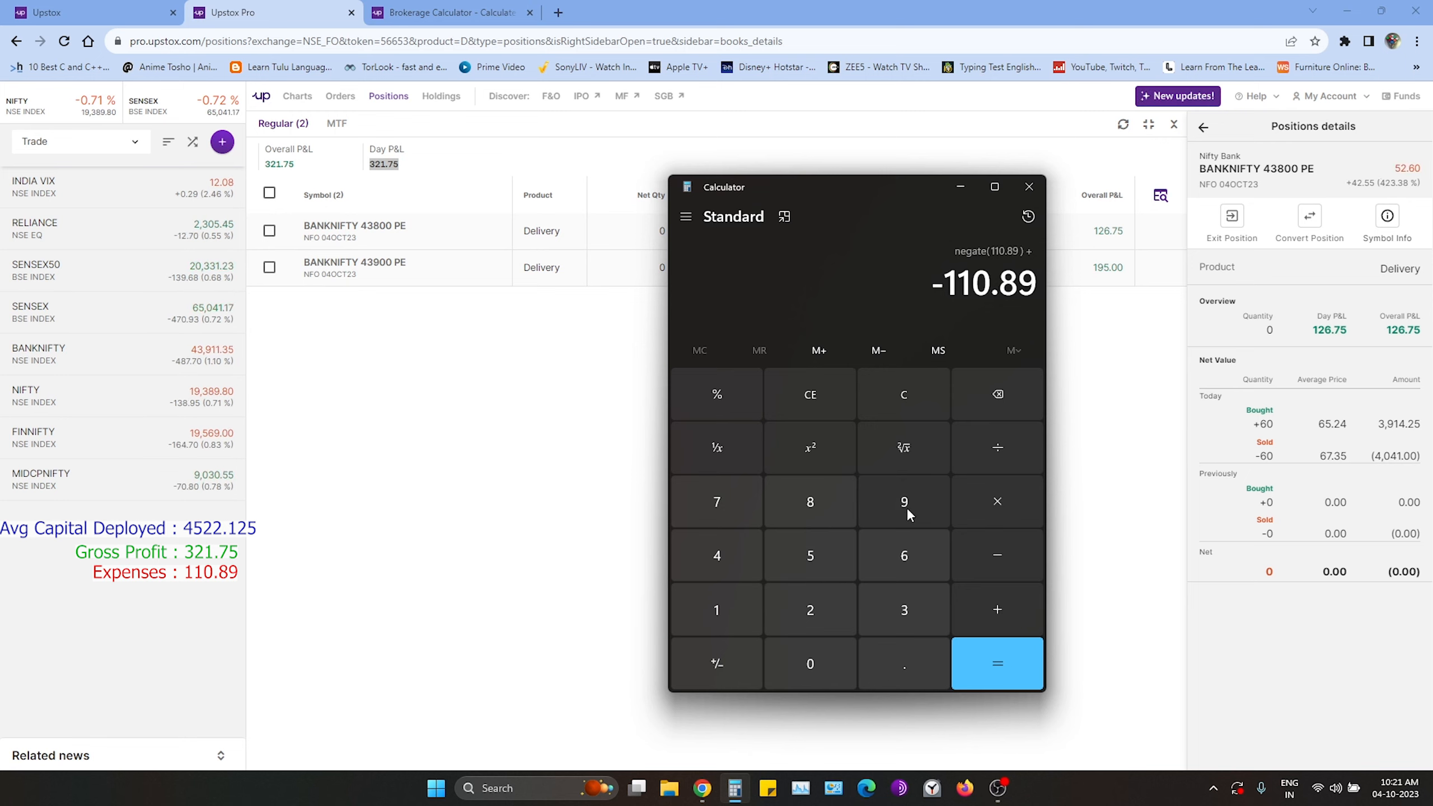
pyautogui.click(996, 664)
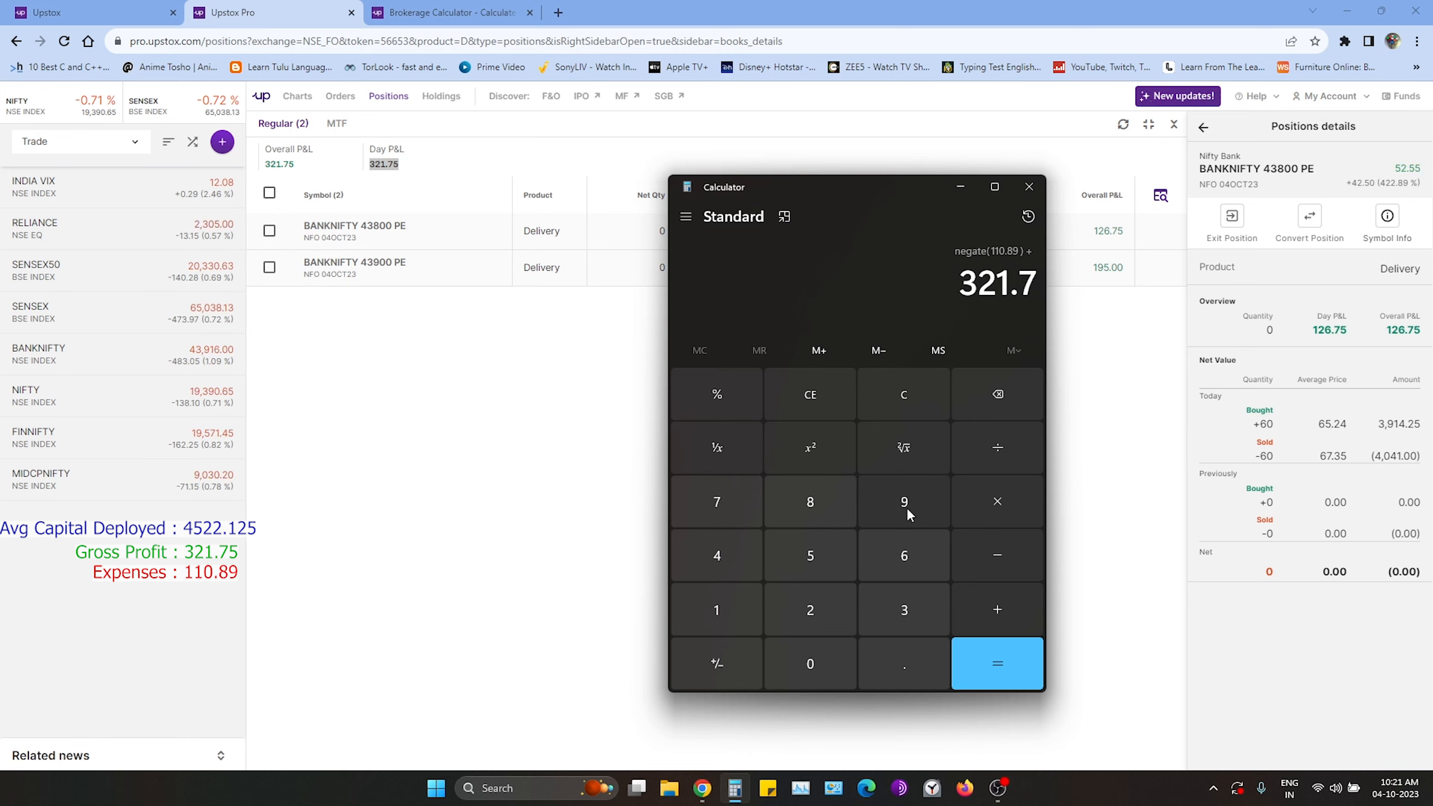
pyautogui.click(996, 663)
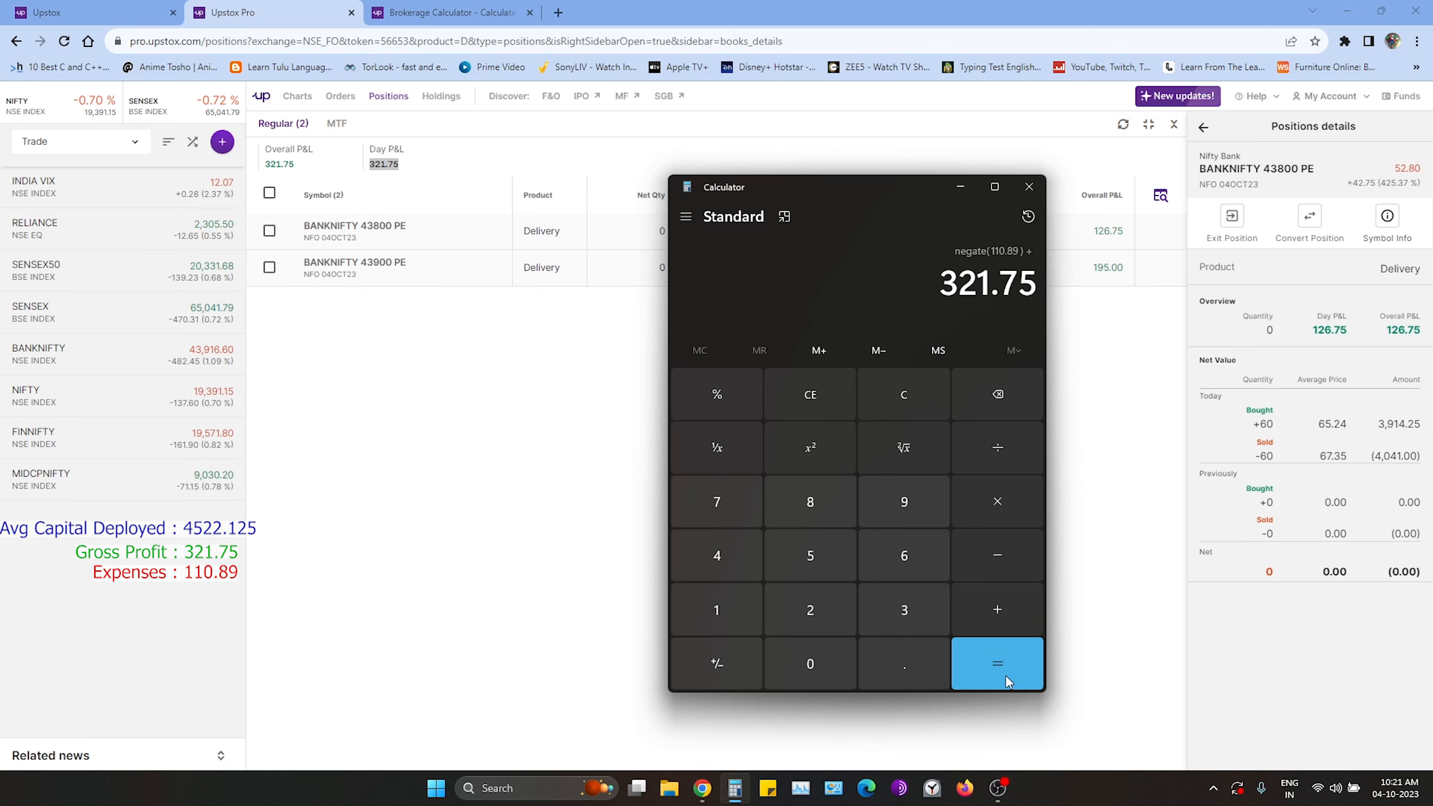
pyautogui.click(997, 663)
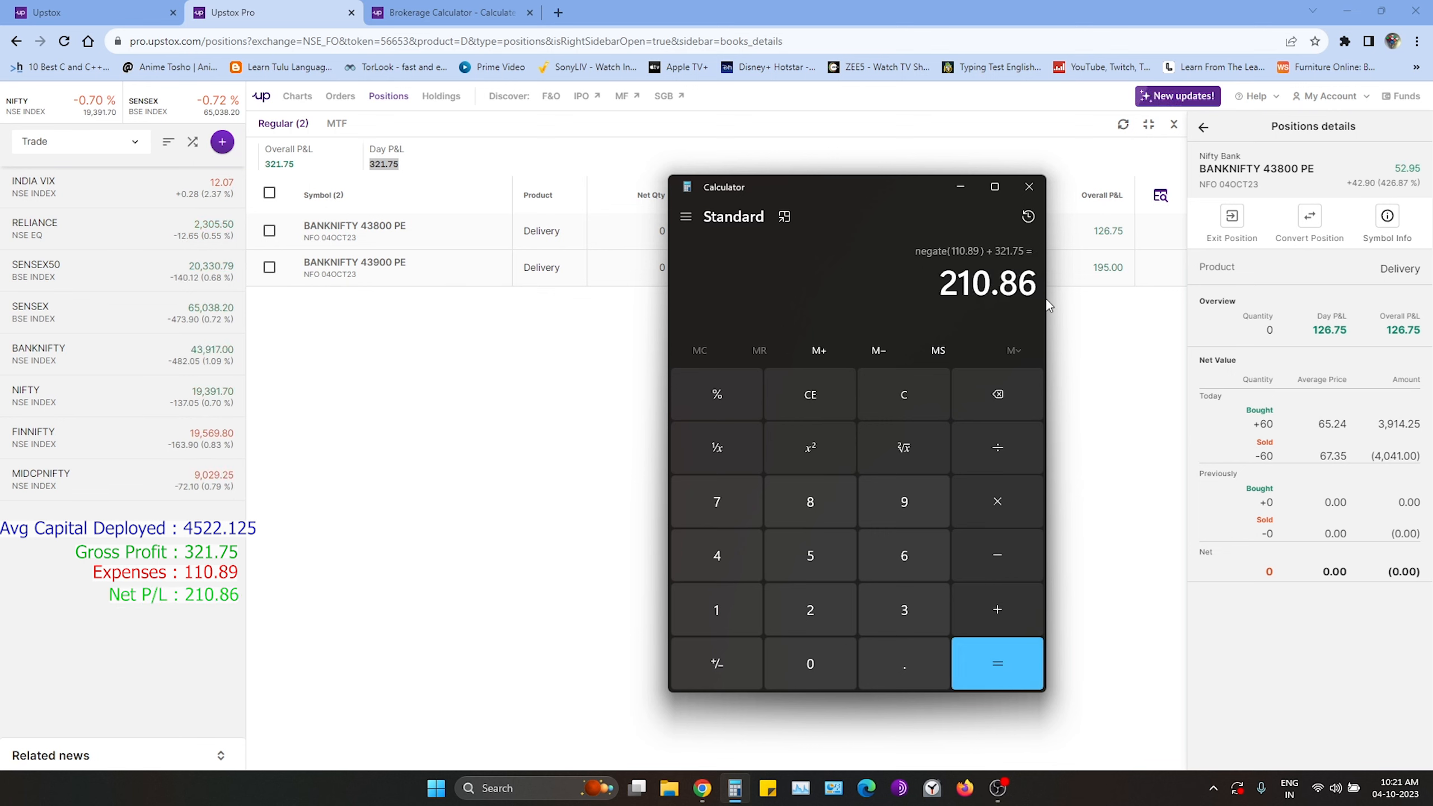
pyautogui.click(1028, 217)
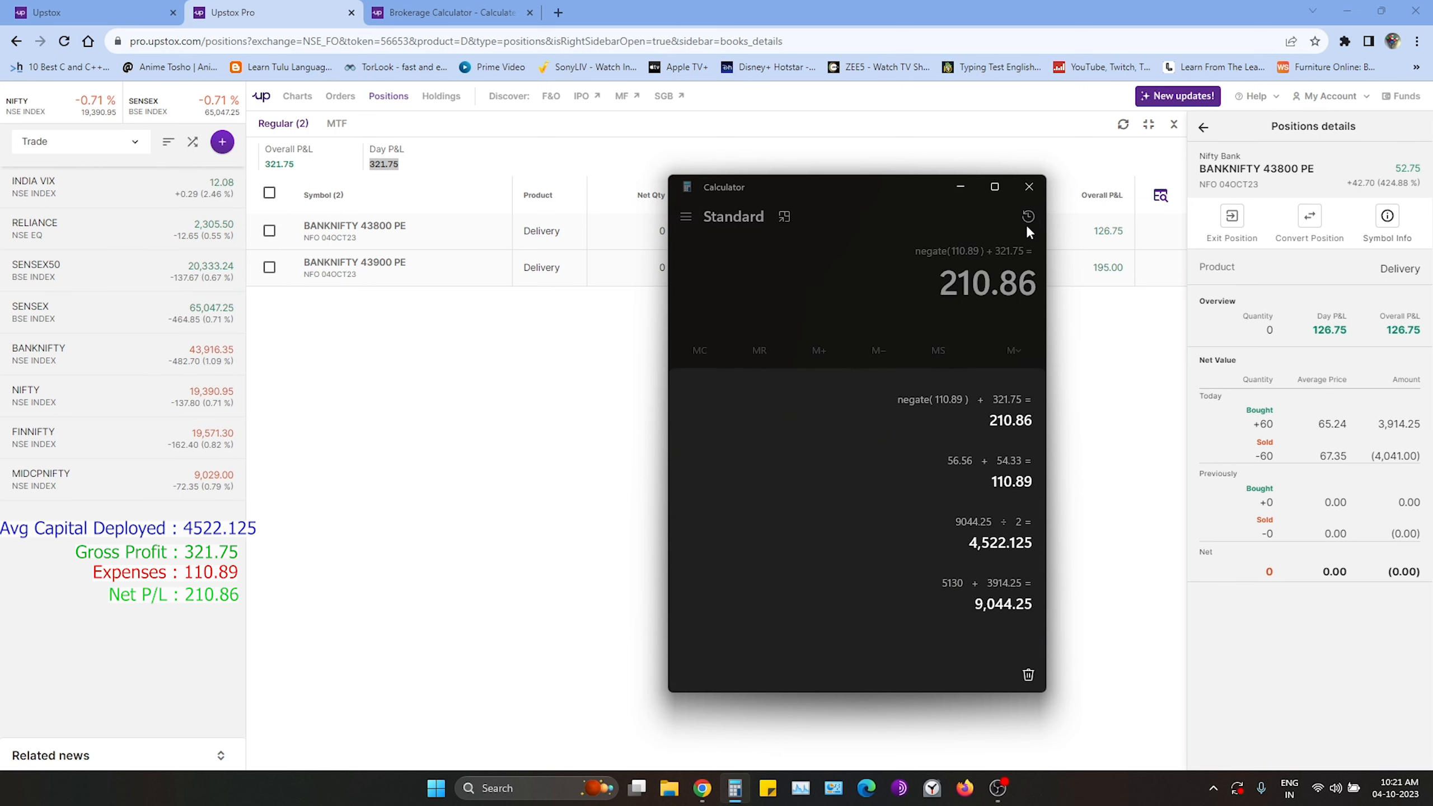